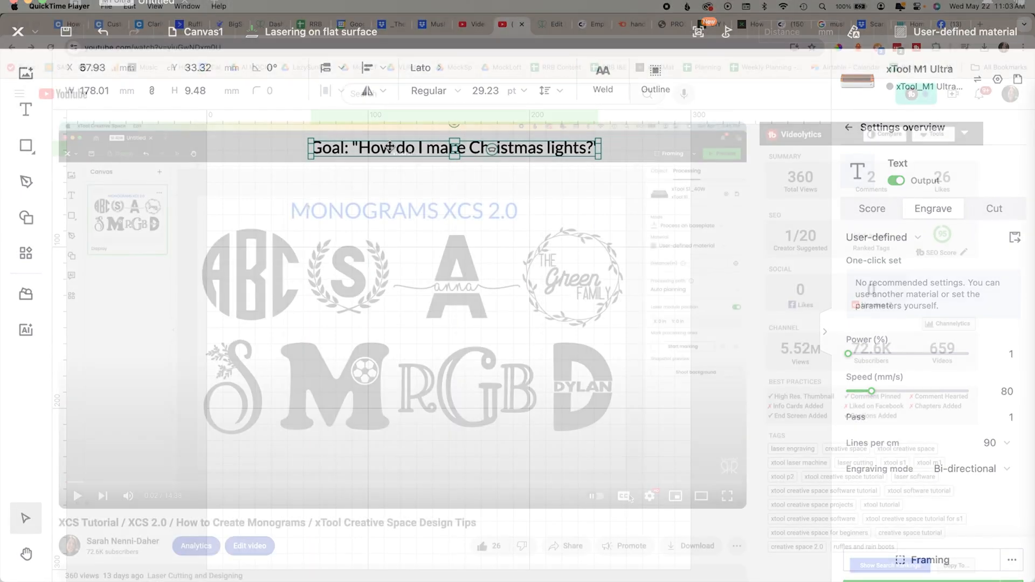
# Set the xTool tutorial video's playback speed to 0.5 in the player settings.
pyautogui.click(650, 496)
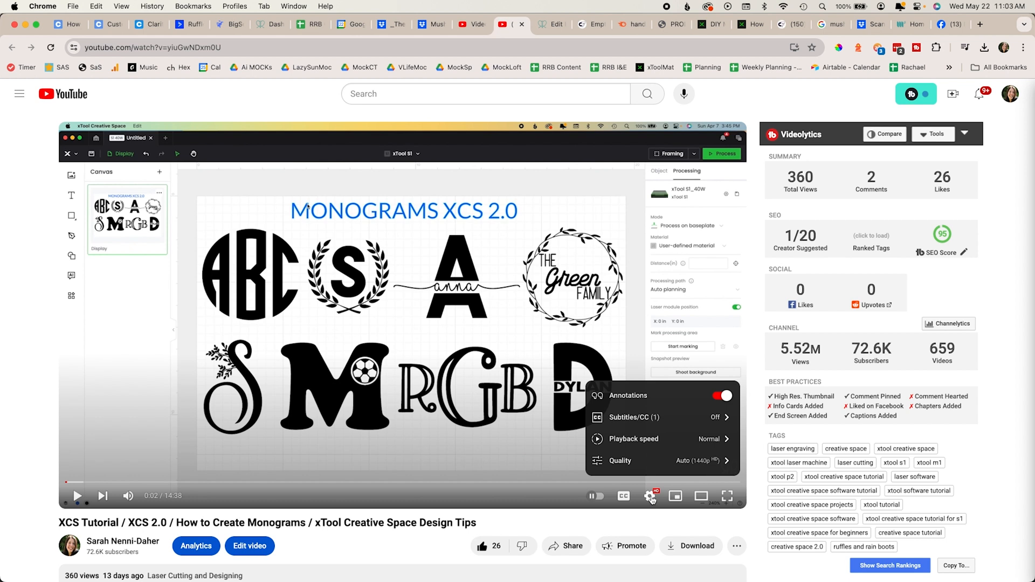
pyautogui.moveTo(647, 453)
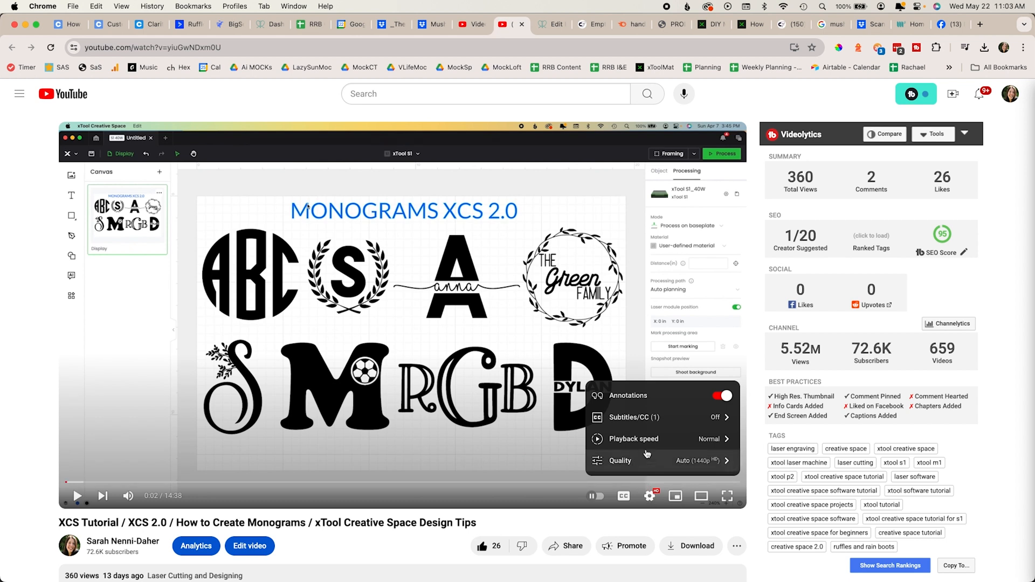
pyautogui.click(634, 439)
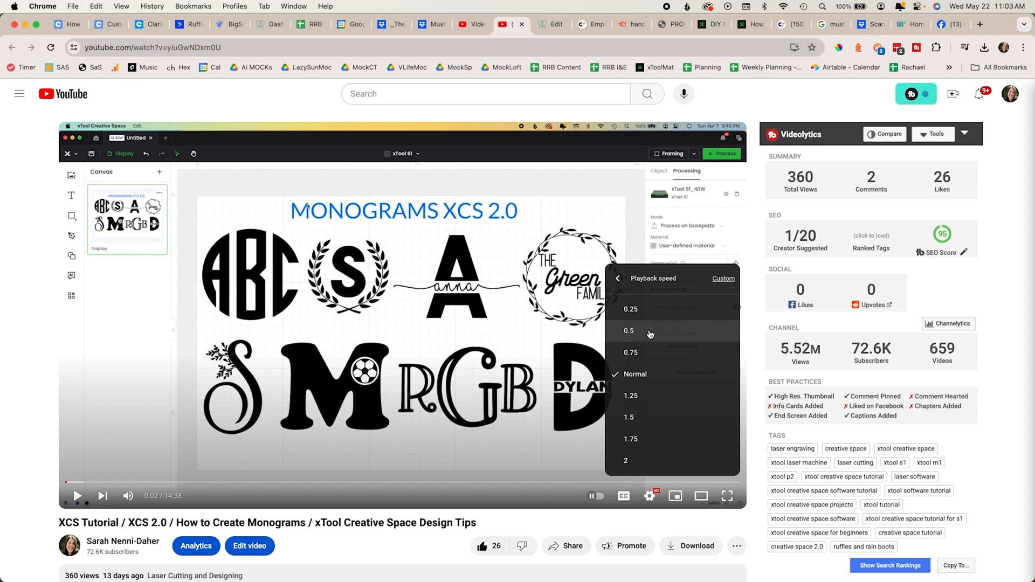
pyautogui.click(628, 330)
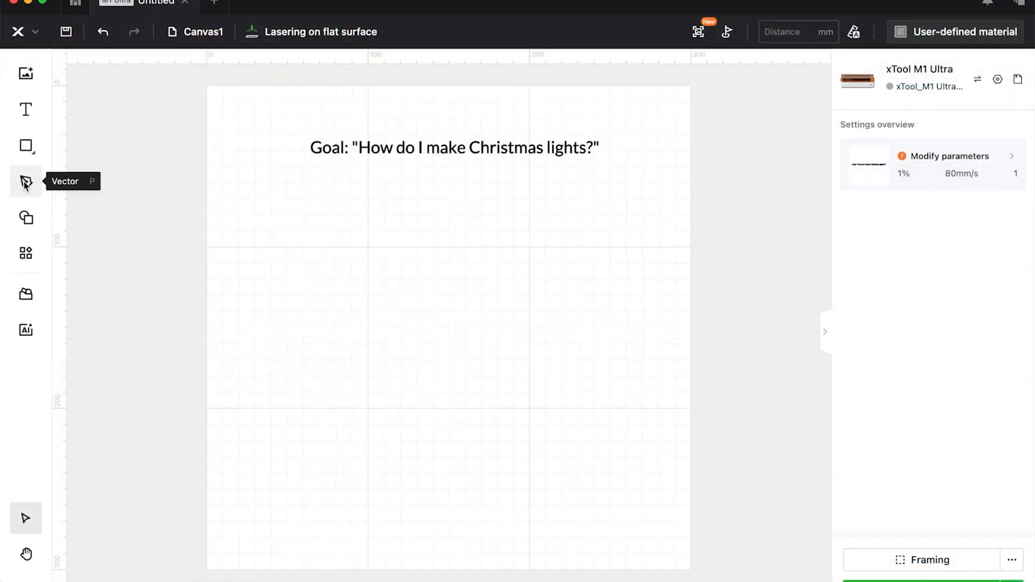
# Draw a two-peak zigzag path with the Vector tool and finish it.
pyautogui.click(25, 181)
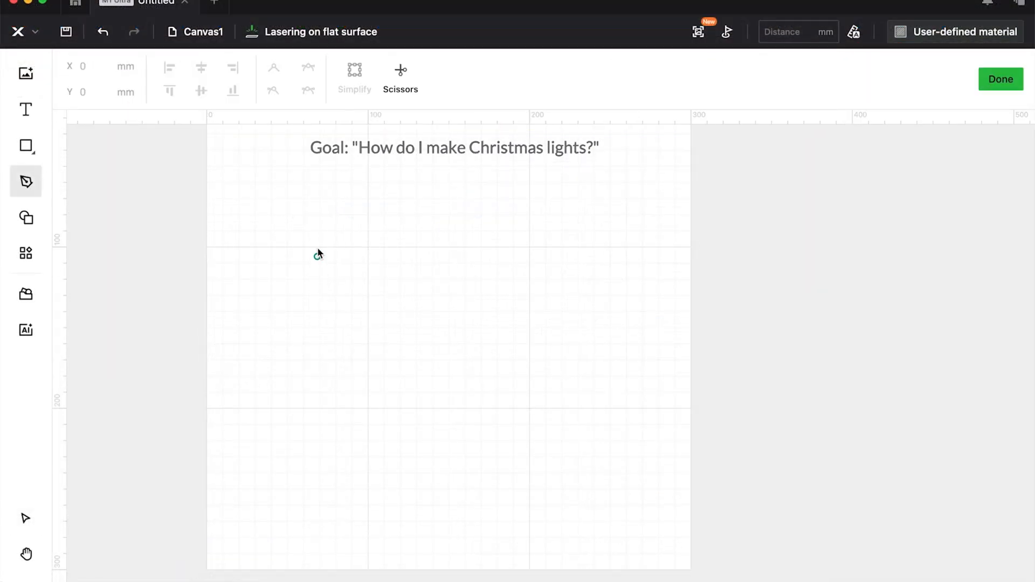
pyautogui.click(318, 246)
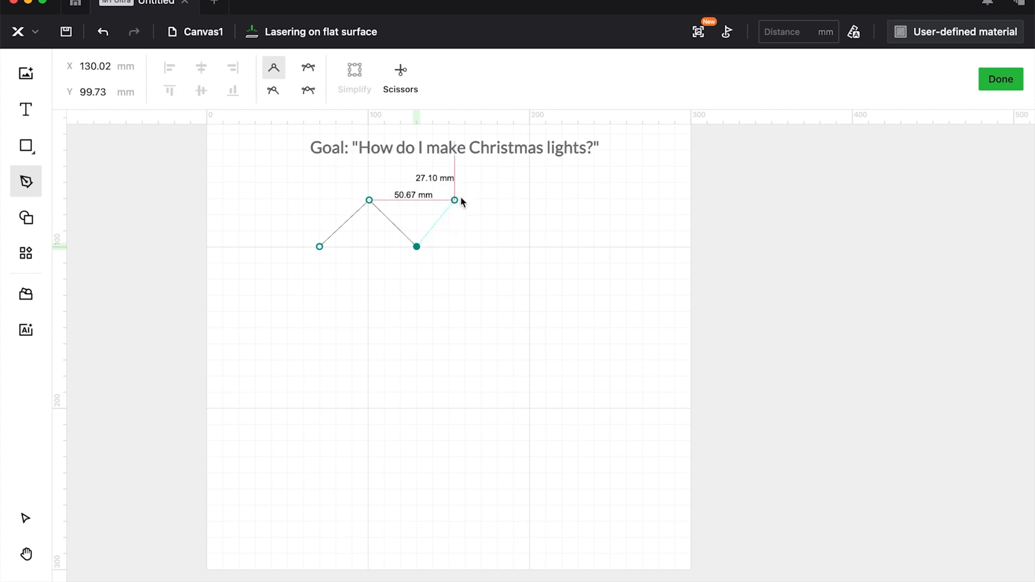
pyautogui.moveTo(456, 201); pyautogui.dragTo(465, 200)
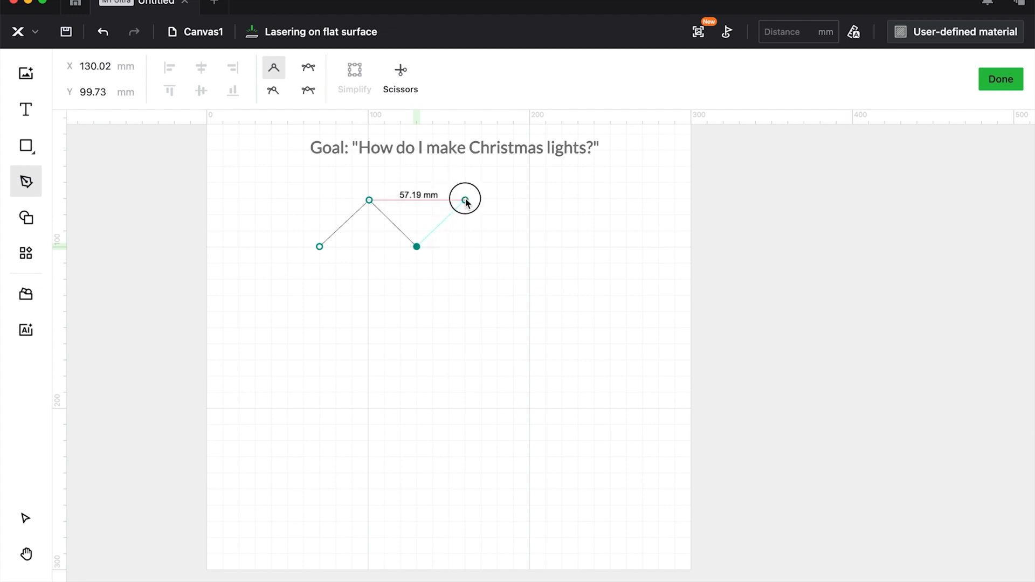
pyautogui.moveTo(464, 200); pyautogui.dragTo(512, 248)
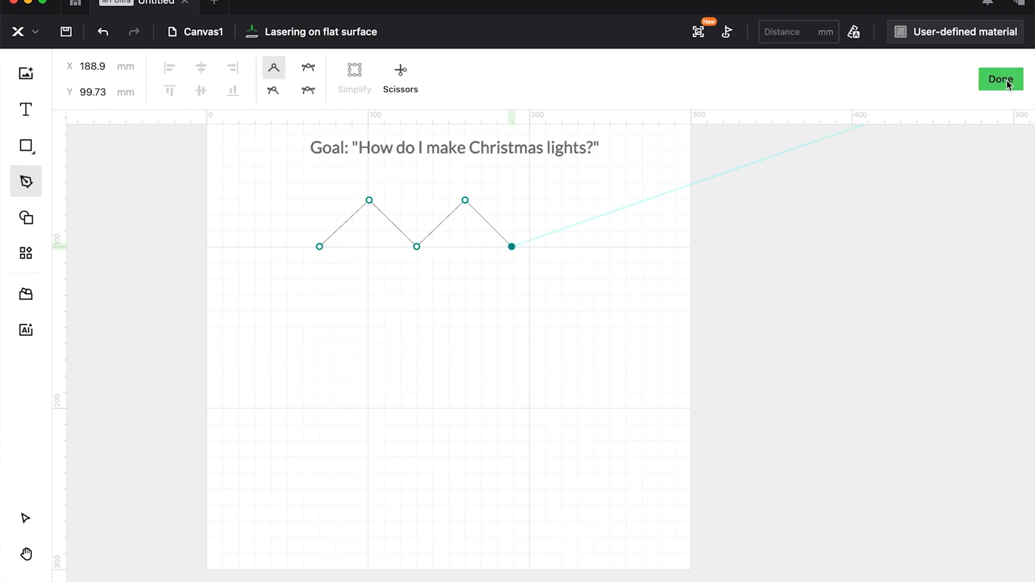
pyautogui.click(1001, 79)
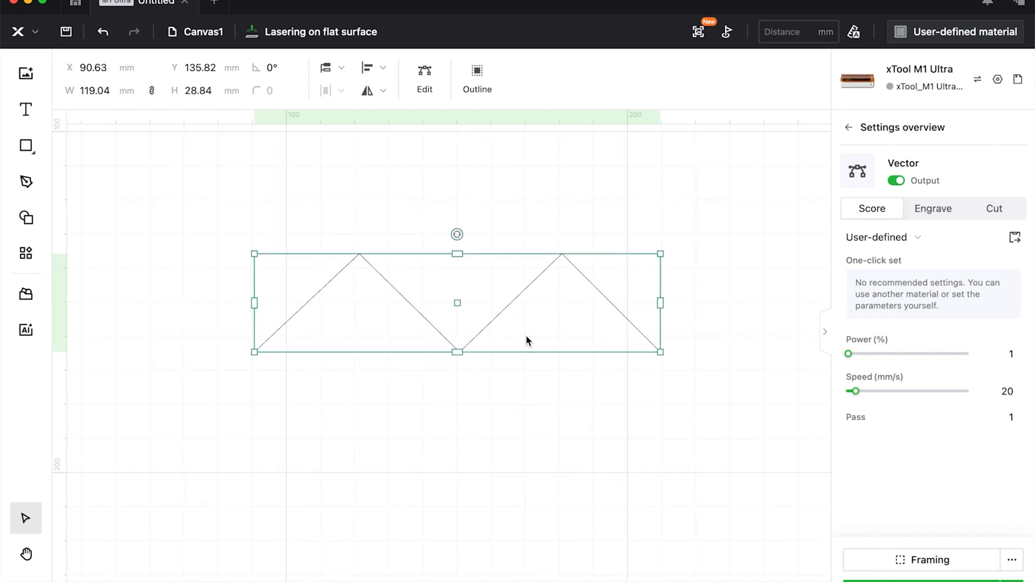
pyautogui.moveTo(424, 78)
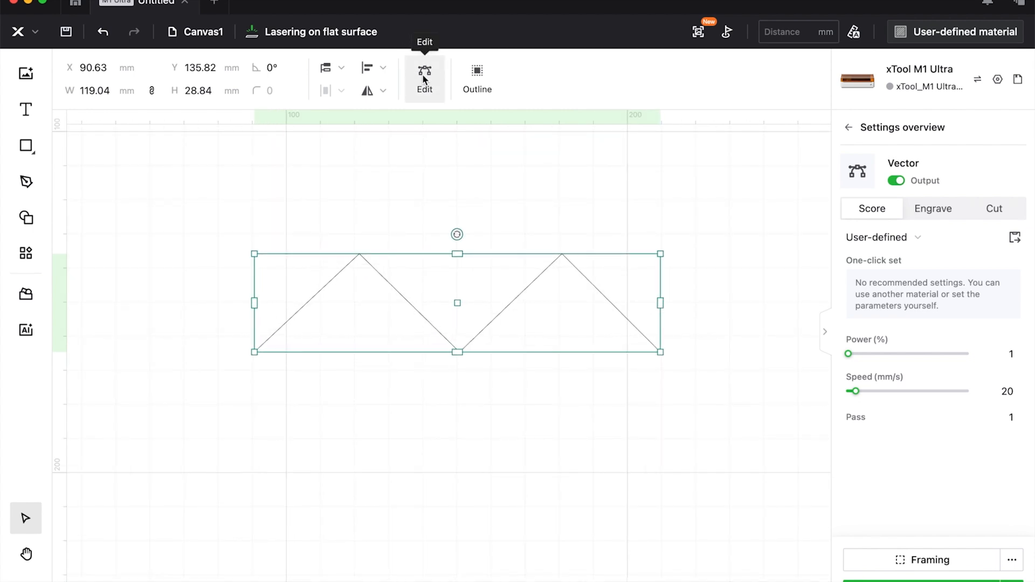
# Smooth the zigzag's nodes and drag points and handles into two rounded humps.
pyautogui.click(424, 70)
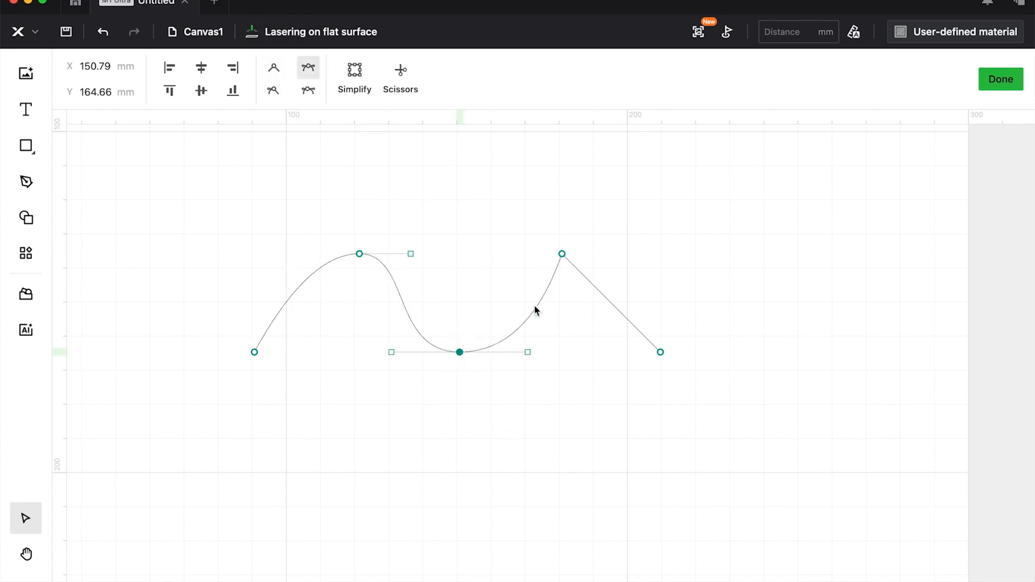
pyautogui.moveTo(562, 254); pyautogui.dragTo(586, 254)
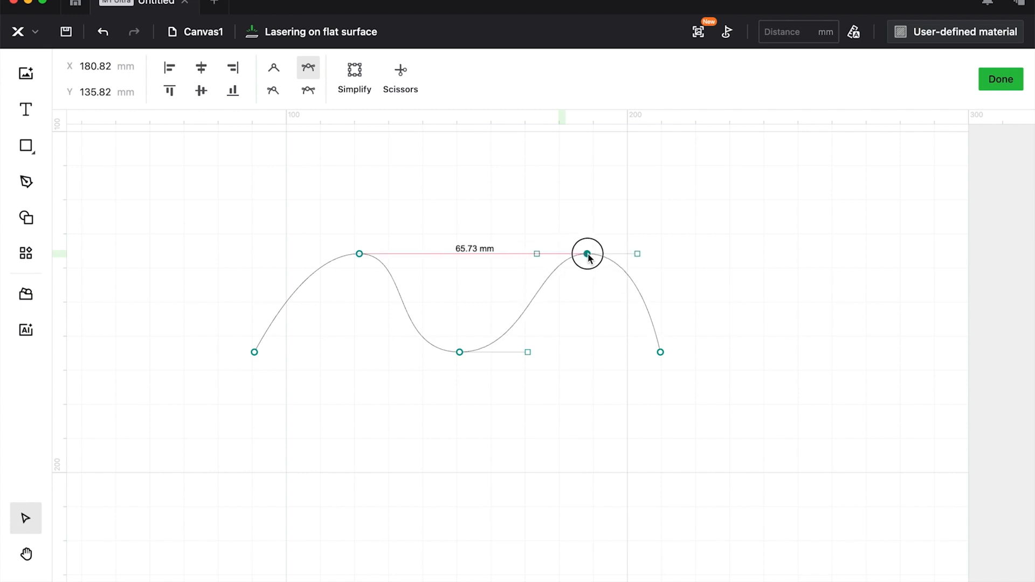
pyautogui.moveTo(588, 254); pyautogui.dragTo(692, 351)
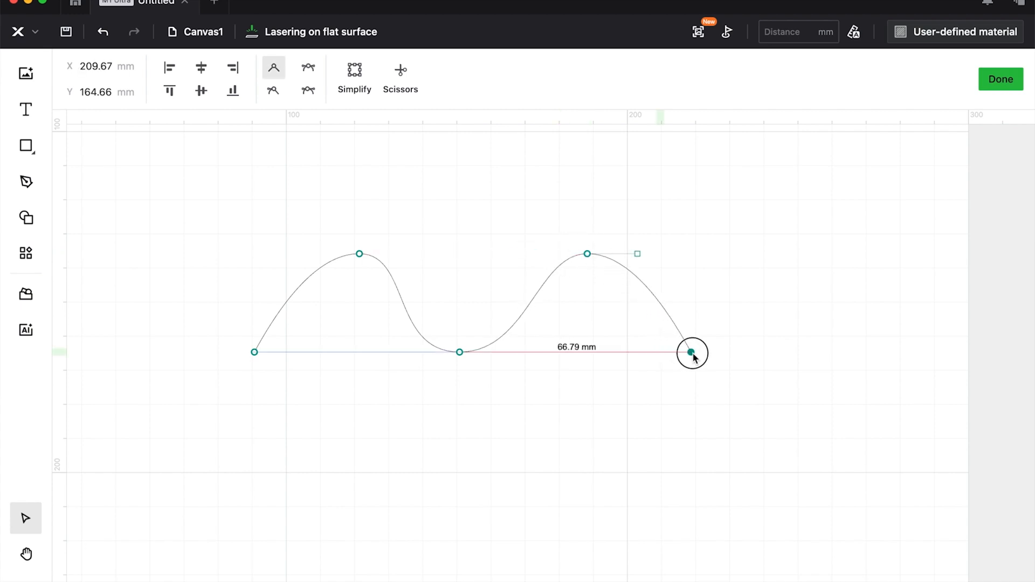
pyautogui.moveTo(692, 351); pyautogui.dragTo(252, 355)
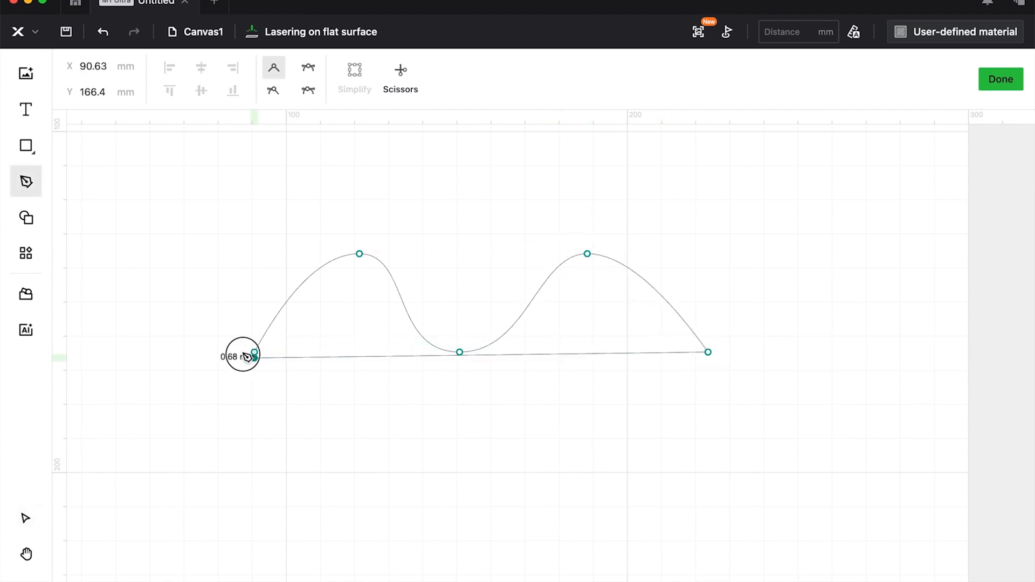
pyautogui.moveTo(709, 352); pyautogui.dragTo(482, 423)
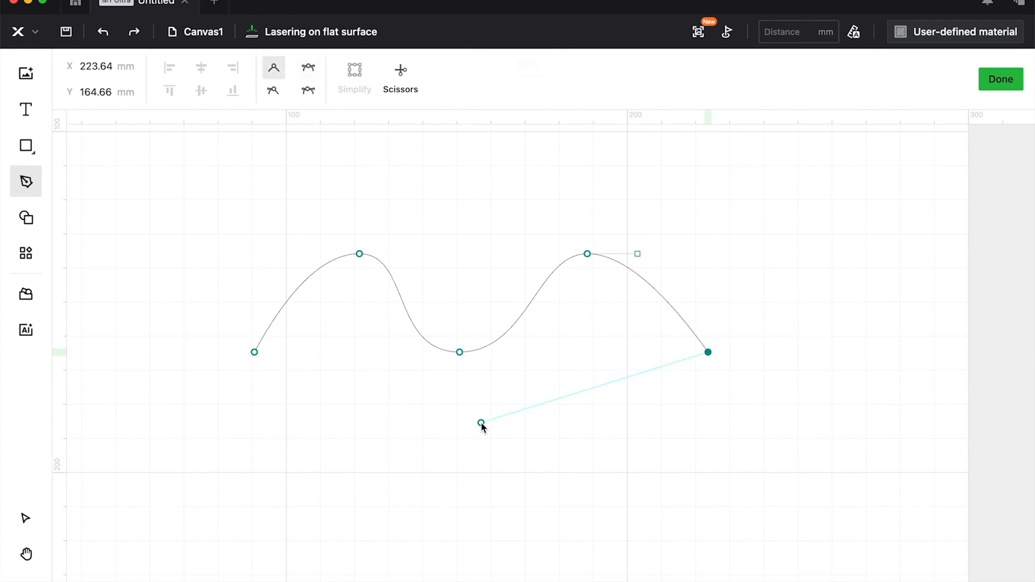
pyautogui.moveTo(482, 423); pyautogui.dragTo(596, 252)
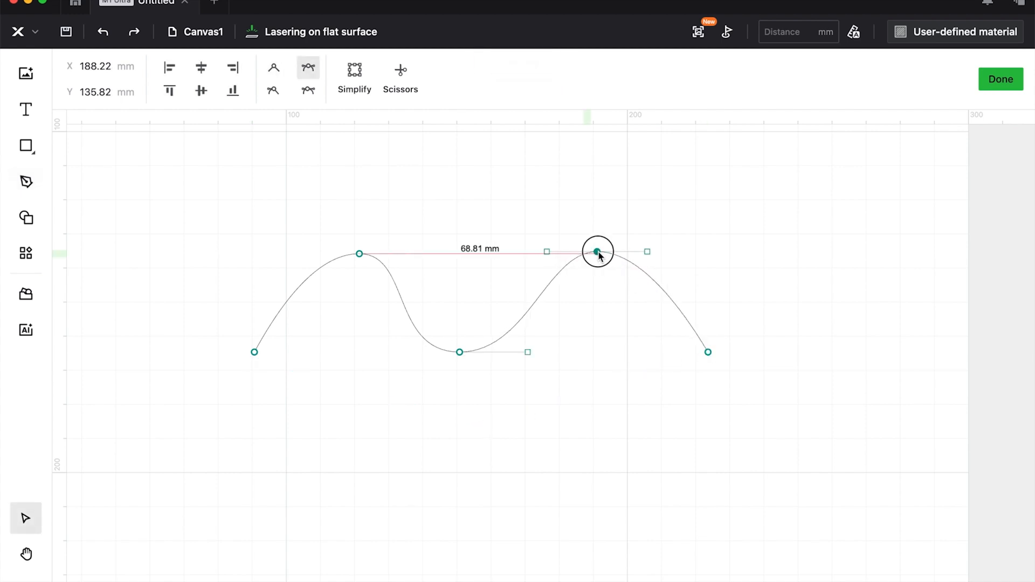
pyautogui.moveTo(598, 251); pyautogui.dragTo(460, 352)
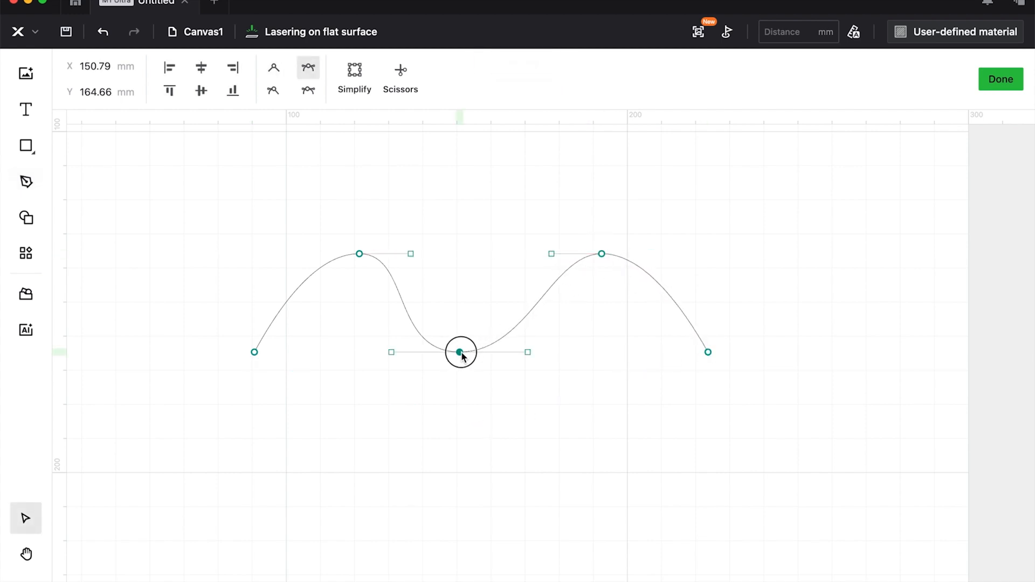
pyautogui.moveTo(460, 351); pyautogui.dragTo(483, 328)
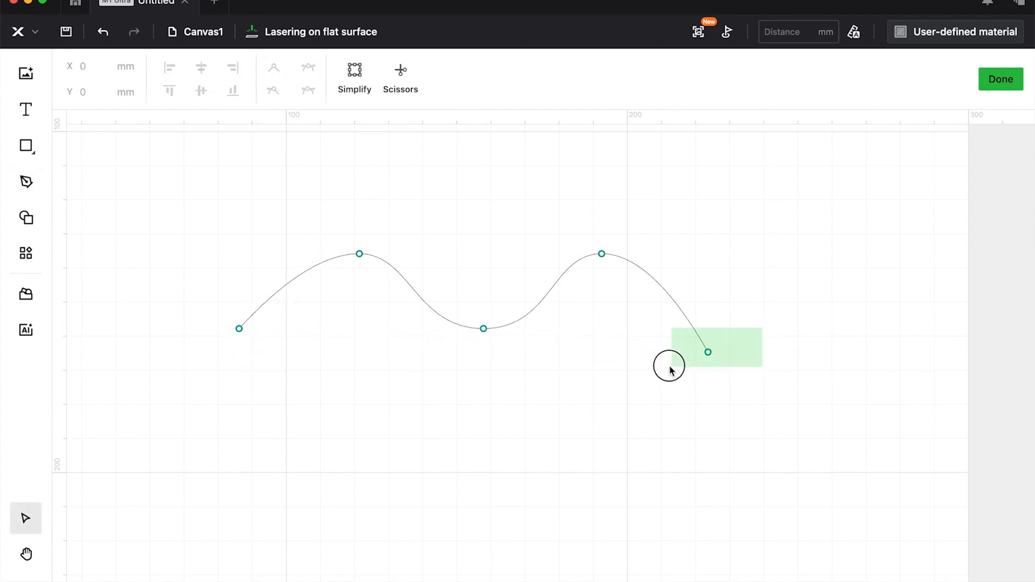
pyautogui.moveTo(708, 352); pyautogui.dragTo(721, 335)
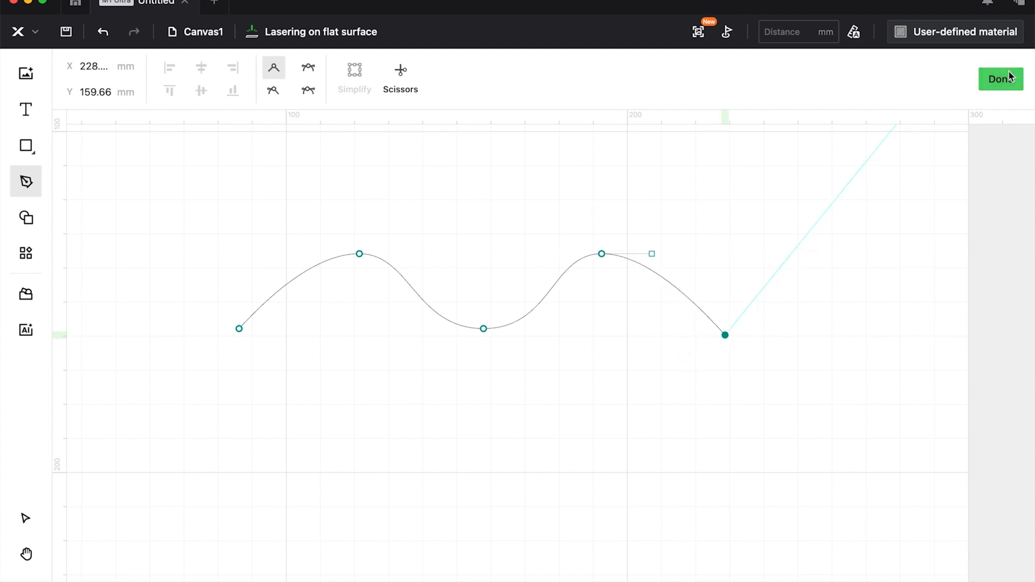
pyautogui.click(1000, 79)
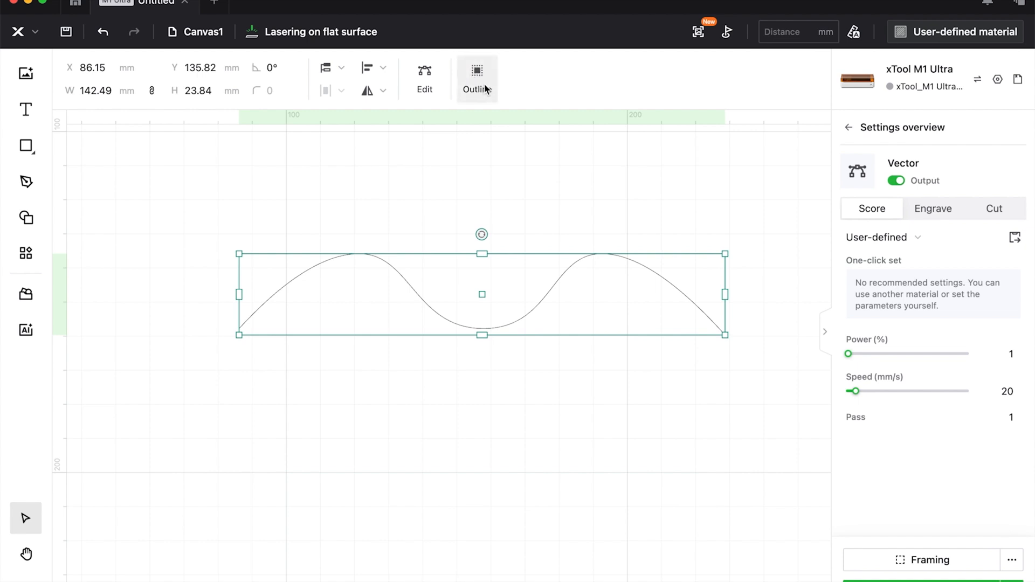
# Outline the wavy line with a 4 mm offset distance to form a thick wire.
pyautogui.click(476, 77)
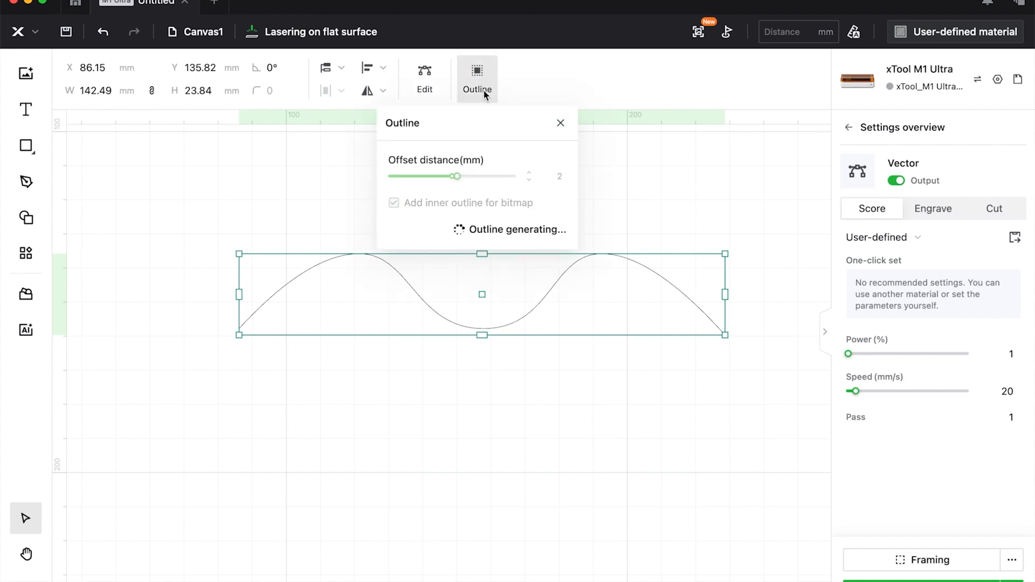
pyautogui.moveTo(457, 175); pyautogui.dragTo(462, 176)
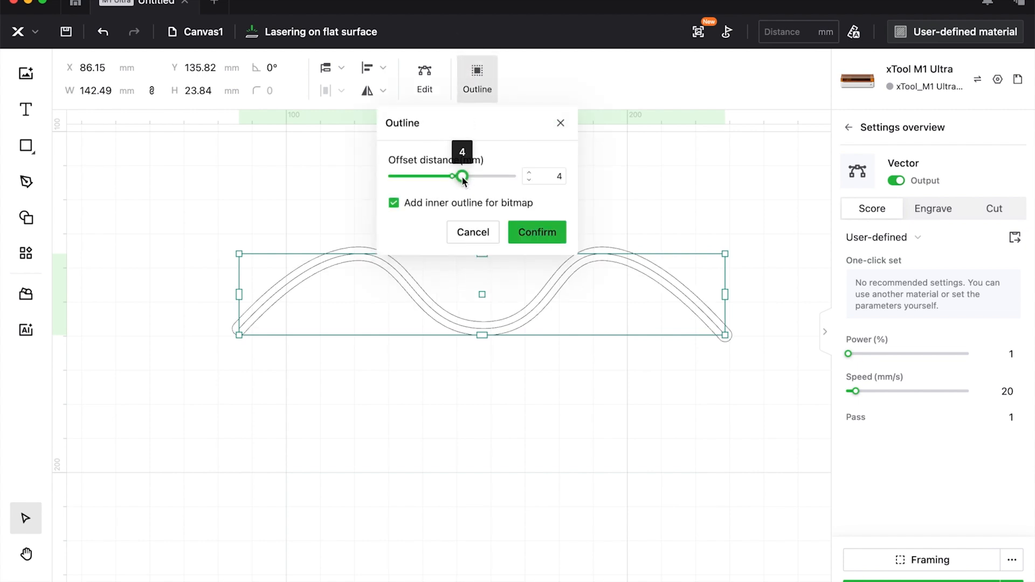
pyautogui.click(537, 232)
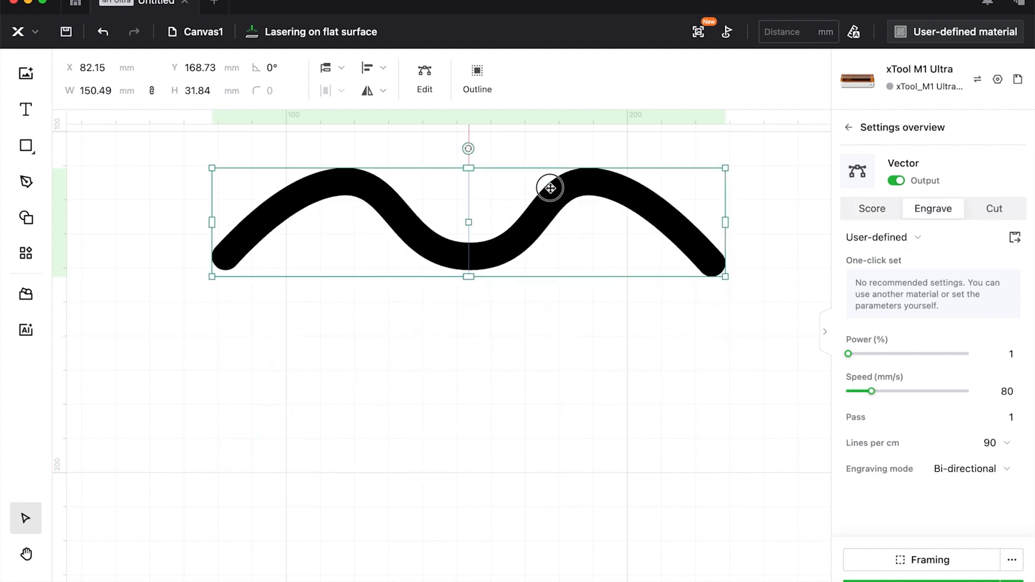
pyautogui.click(25, 145)
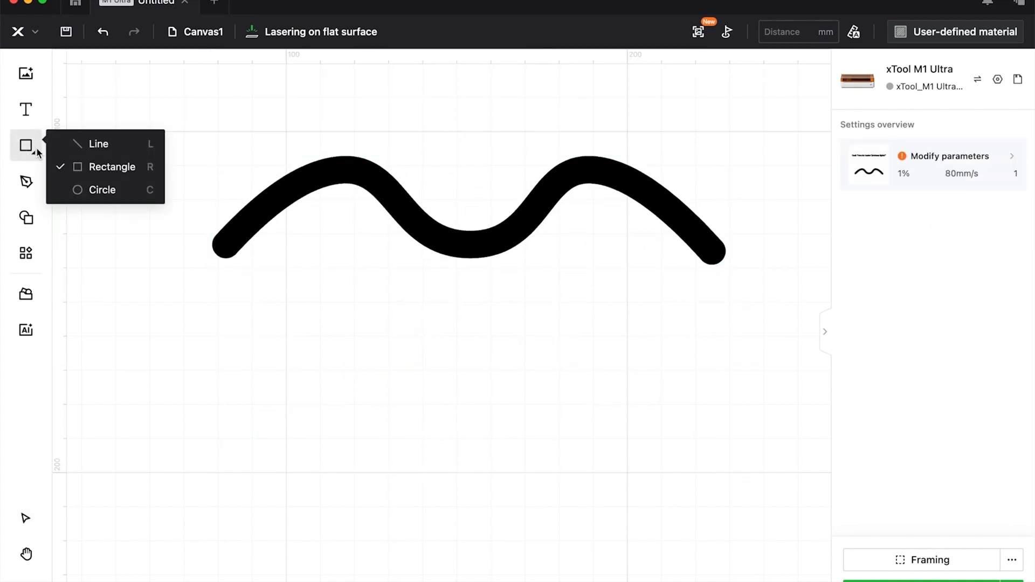
# Draw a small socket rectangle set to Engrave with corner radius 2.
pyautogui.click(298, 320)
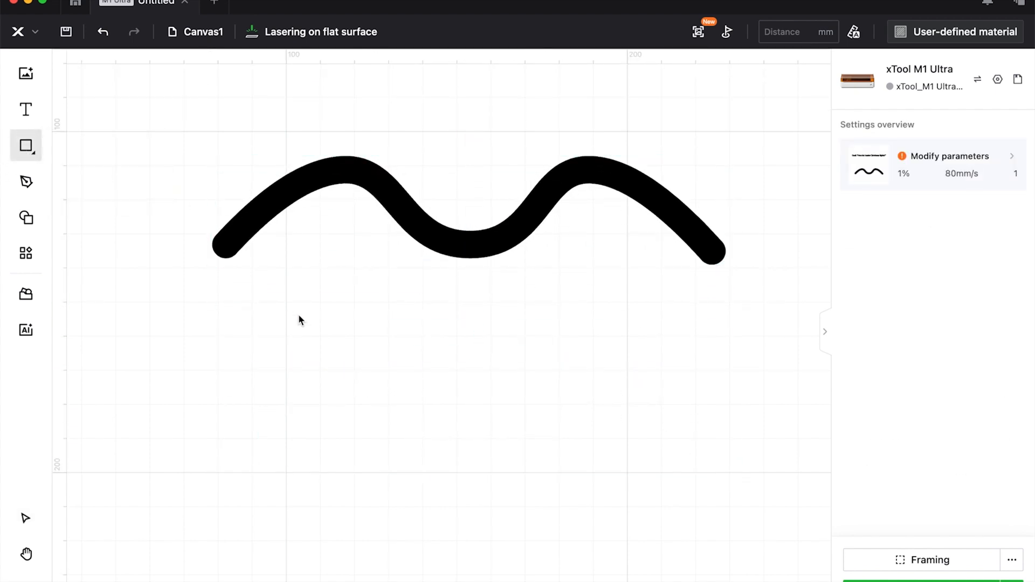
pyautogui.moveTo(299, 314); pyautogui.dragTo(408, 493)
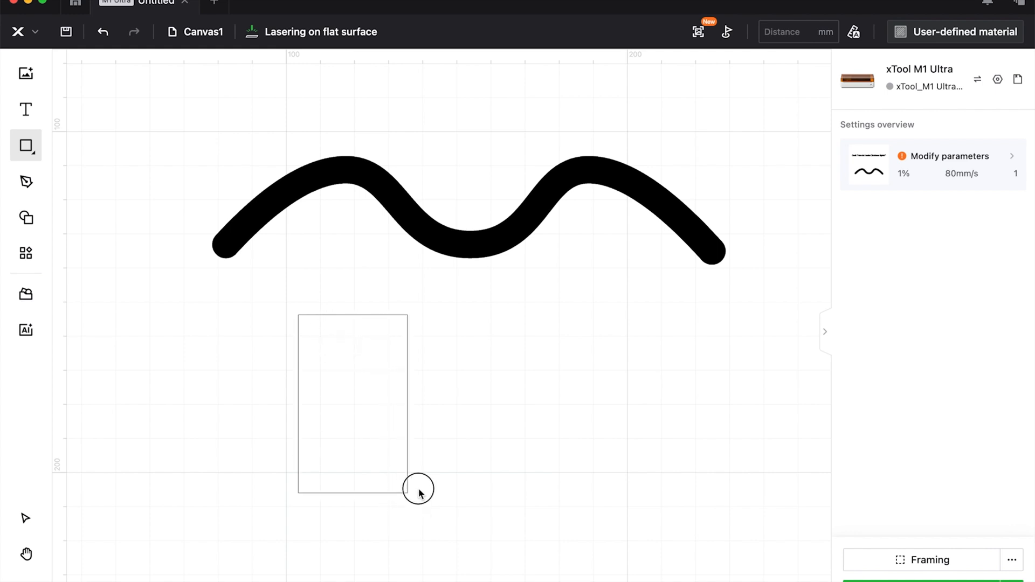
pyautogui.moveTo(420, 490); pyautogui.dragTo(366, 357)
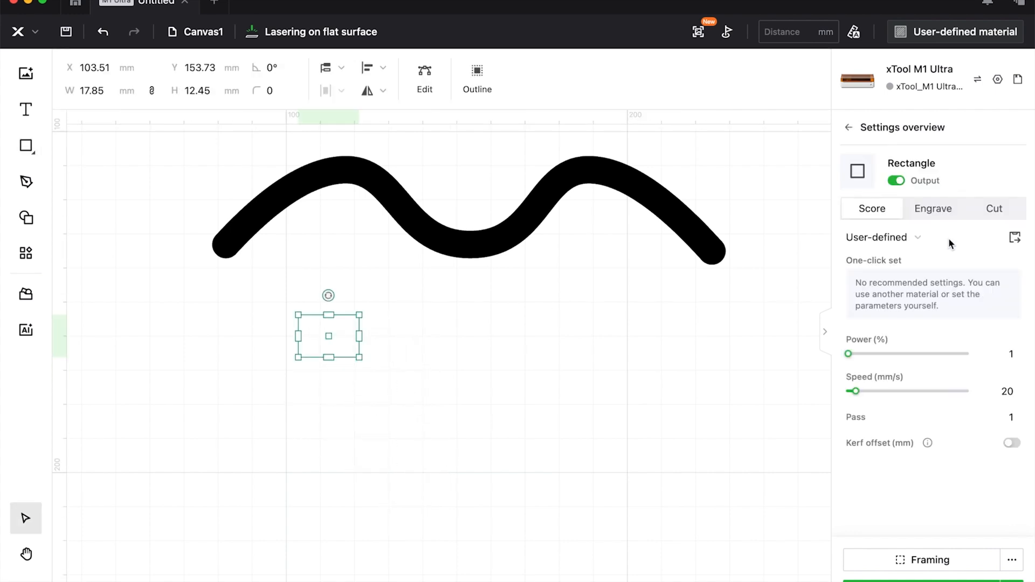
pyautogui.click(933, 209)
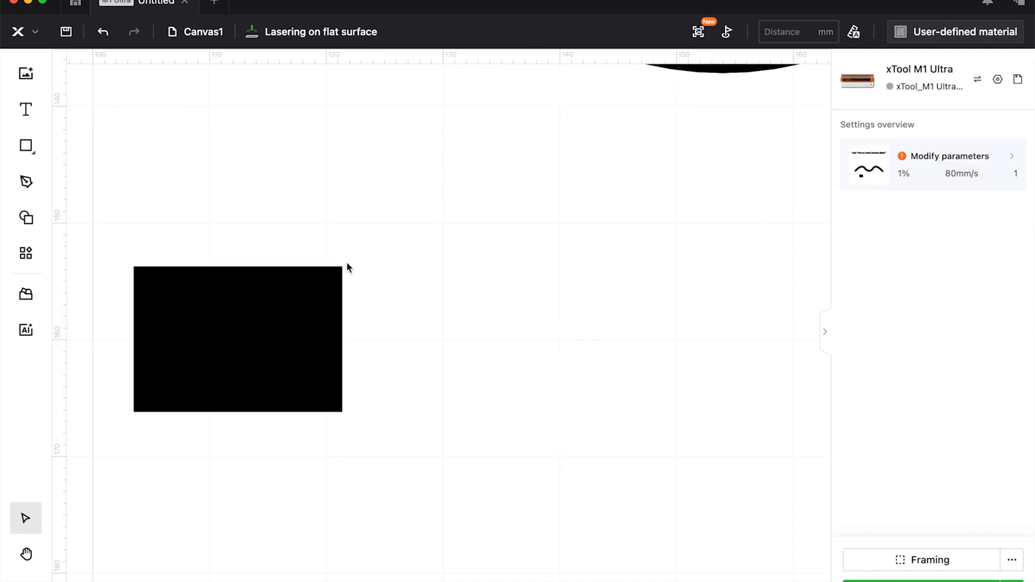
pyautogui.click(238, 339)
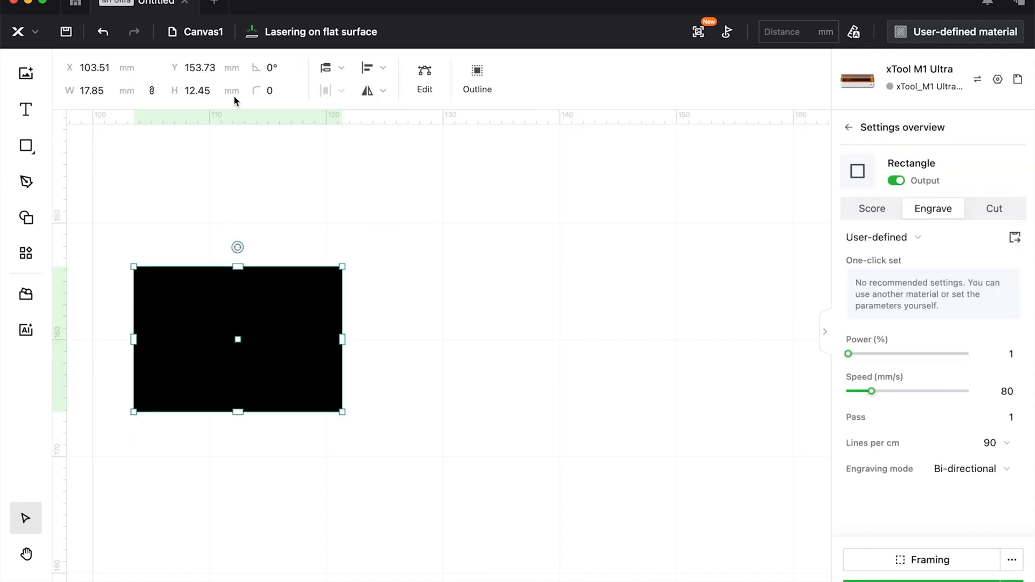
pyautogui.write('2')
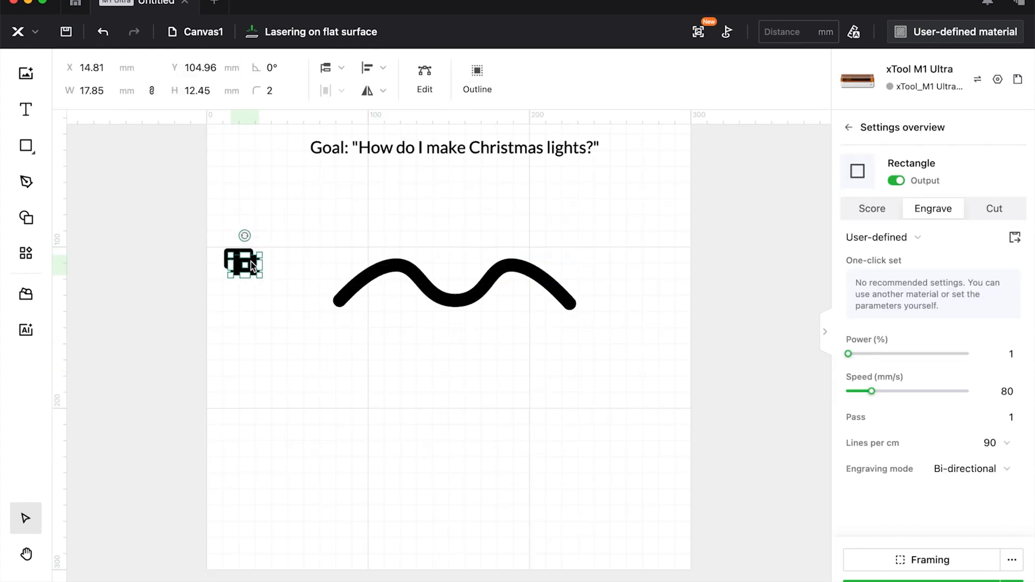
# Place and tilt socket rectangle copies on the wire's left arc, right arc and middle dip.
pyautogui.moveTo(245, 265); pyautogui.dragTo(367, 261)
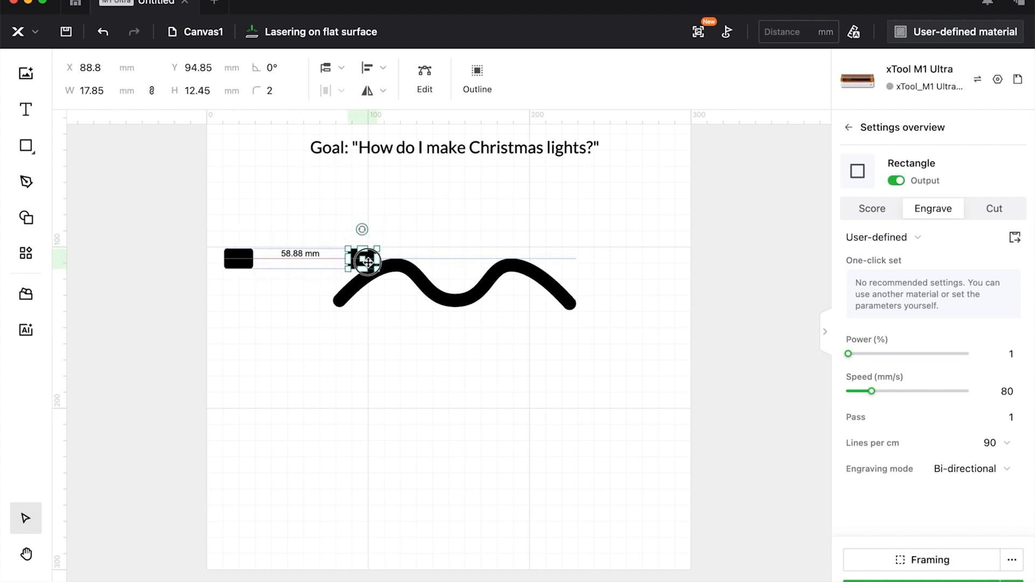
pyautogui.moveTo(367, 261); pyautogui.dragTo(312, 215)
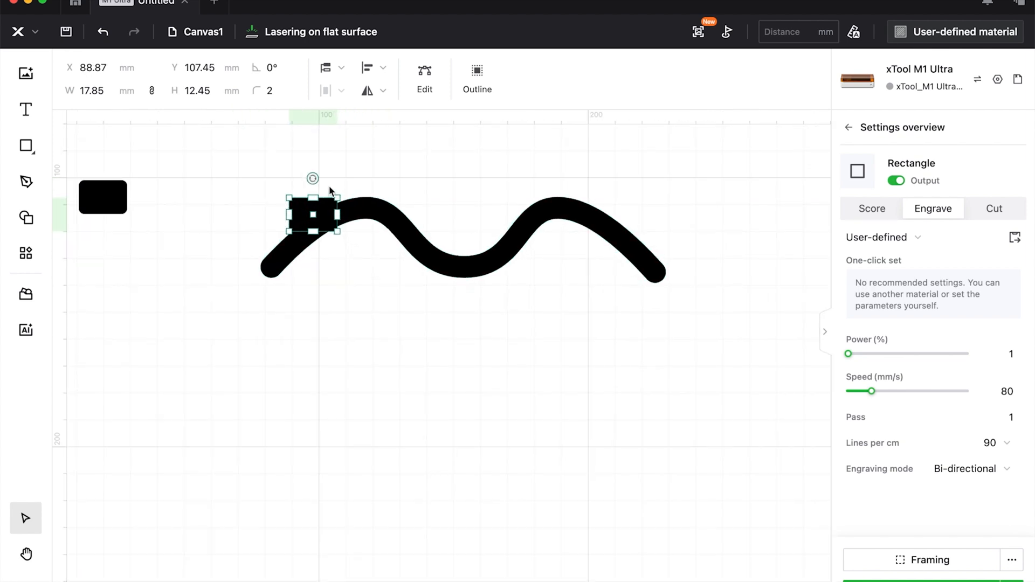
pyautogui.moveTo(313, 178); pyautogui.dragTo(333, 191)
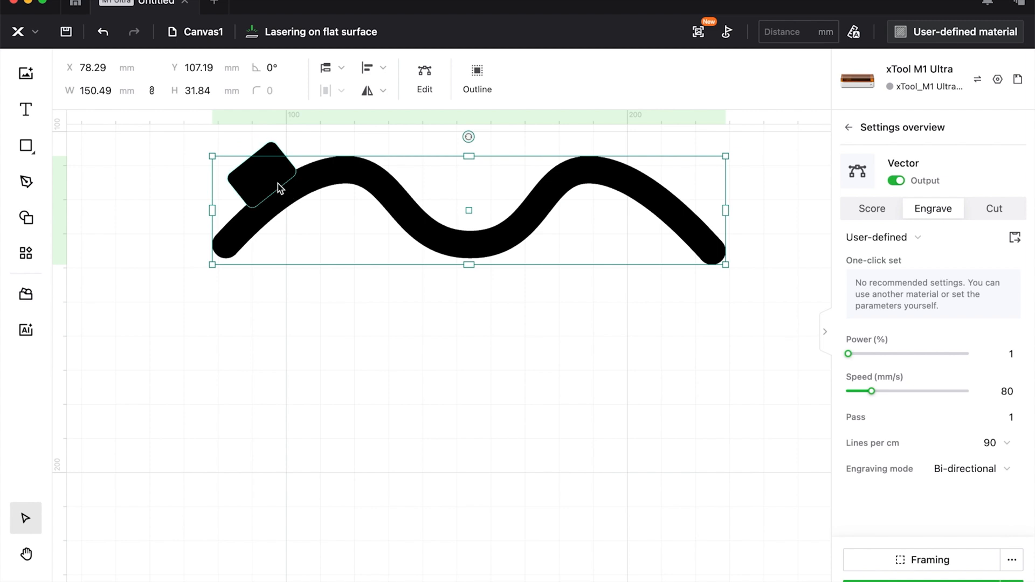
pyautogui.moveTo(264, 179); pyautogui.dragTo(432, 328)
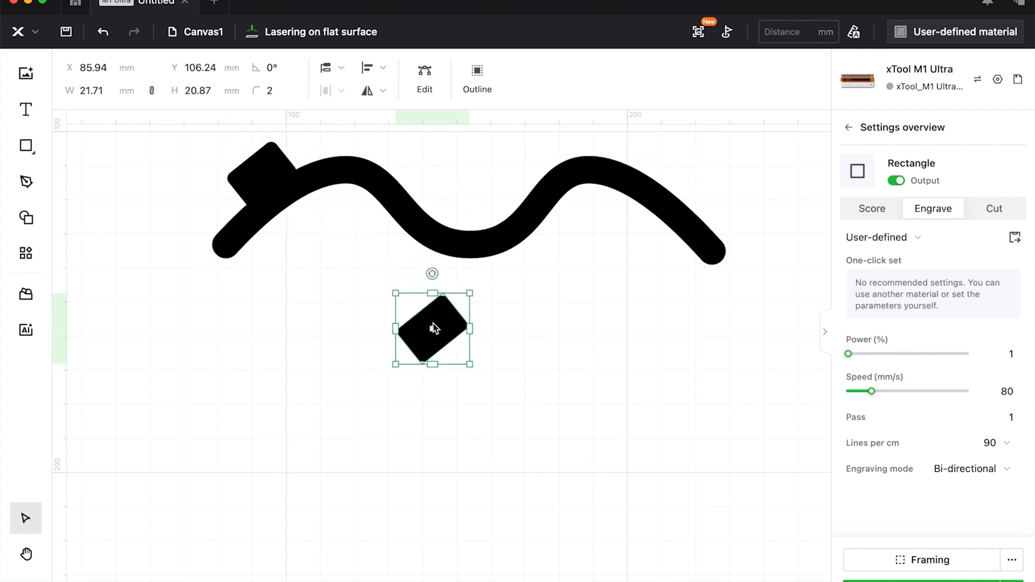
pyautogui.moveTo(433, 329); pyautogui.dragTo(311, 201)
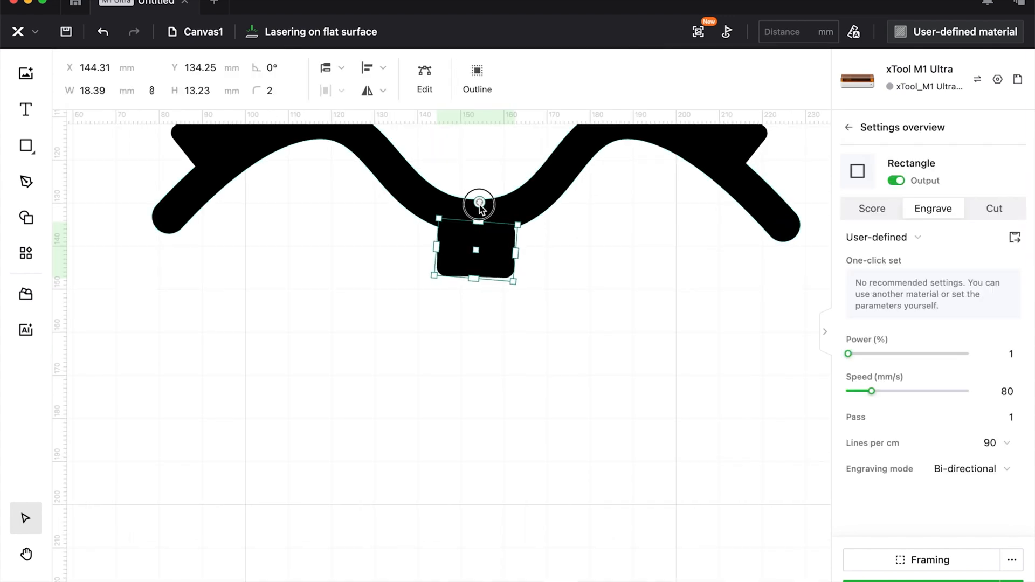
pyautogui.moveTo(479, 246); pyautogui.dragTo(479, 239)
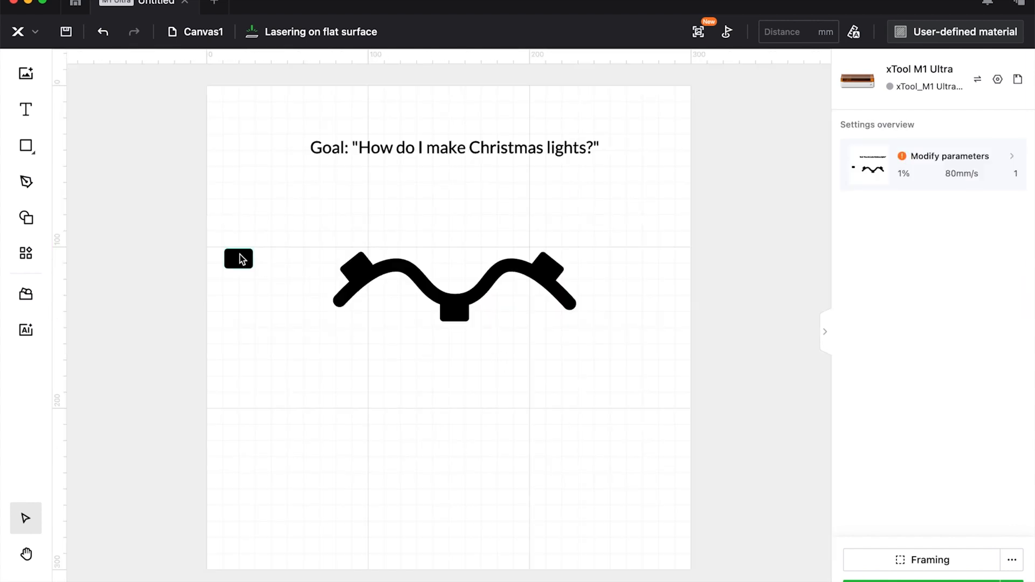
# Turn off output for the spare rectangle and unite the wire with its sockets.
pyautogui.click(238, 259)
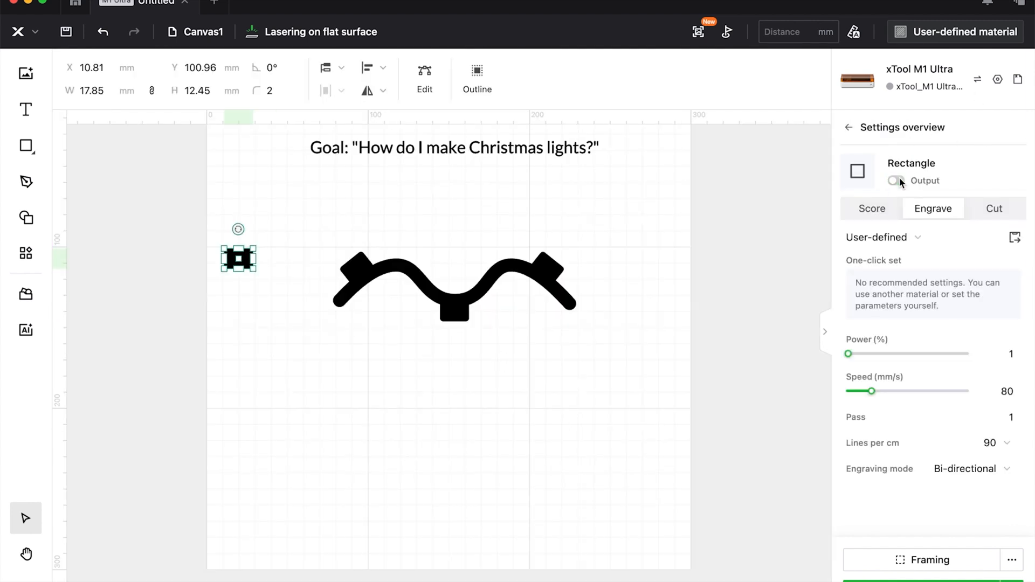
pyautogui.click(896, 180)
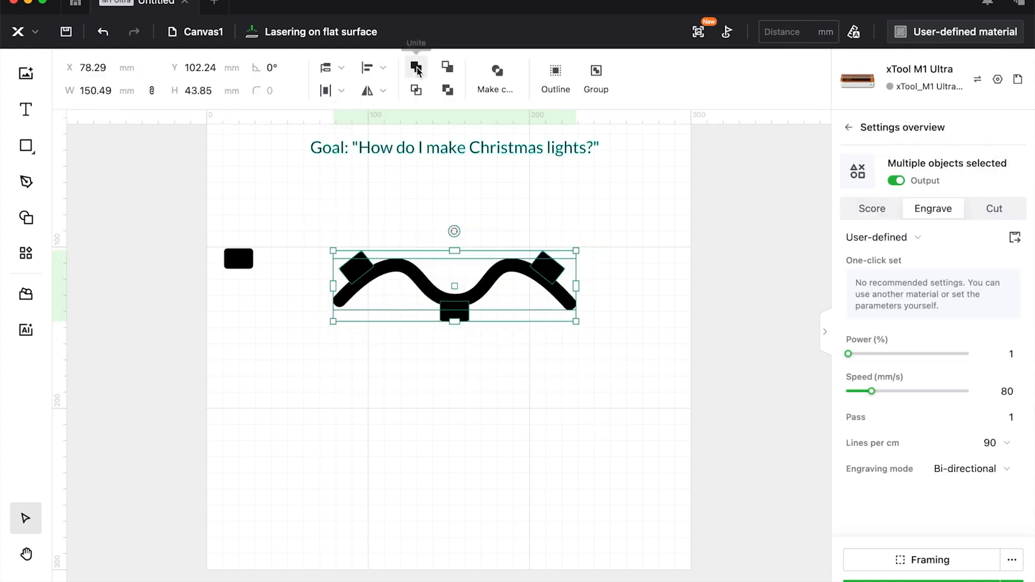
pyautogui.click(416, 67)
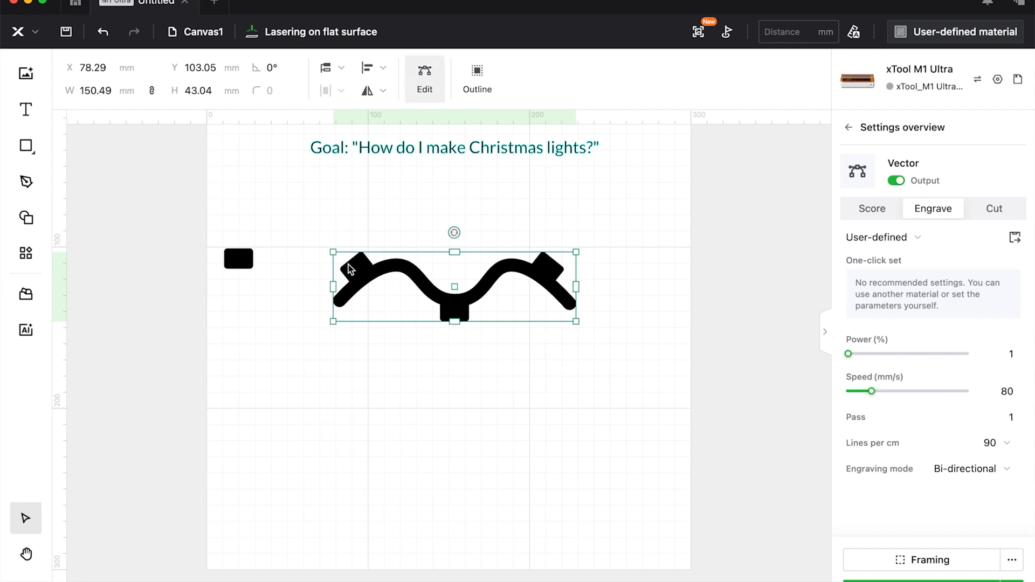
pyautogui.click(26, 146)
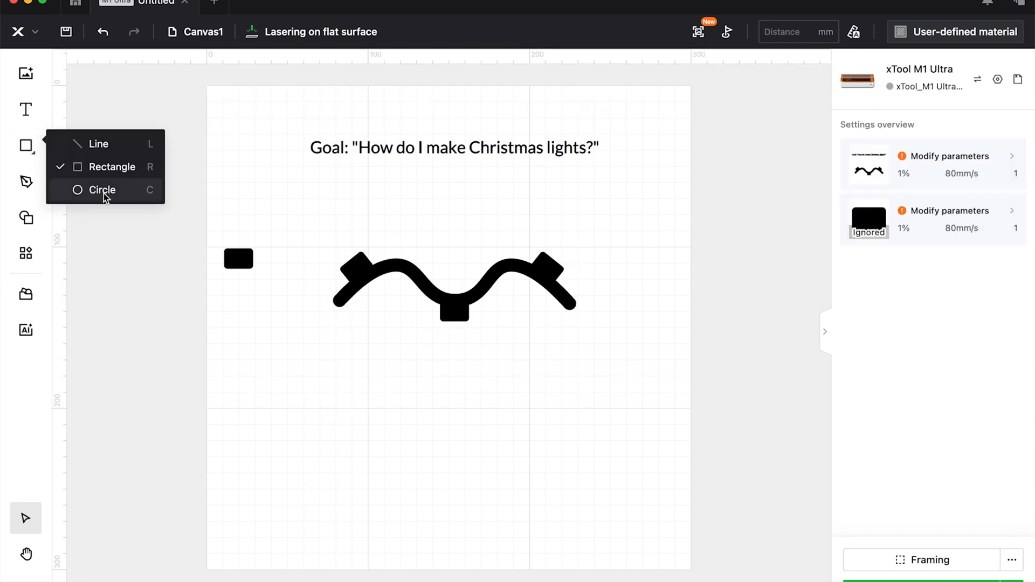
# Draw a tall ellipse below the wire and pull its top node into a bulb tip.
pyautogui.moveTo(347, 359); pyautogui.dragTo(377, 462)
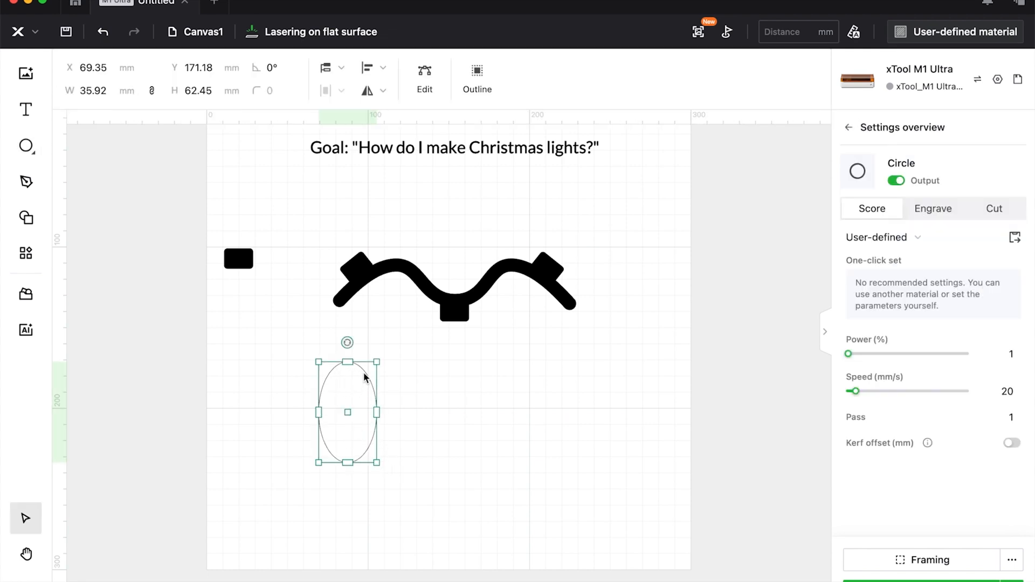
pyautogui.moveTo(425, 78)
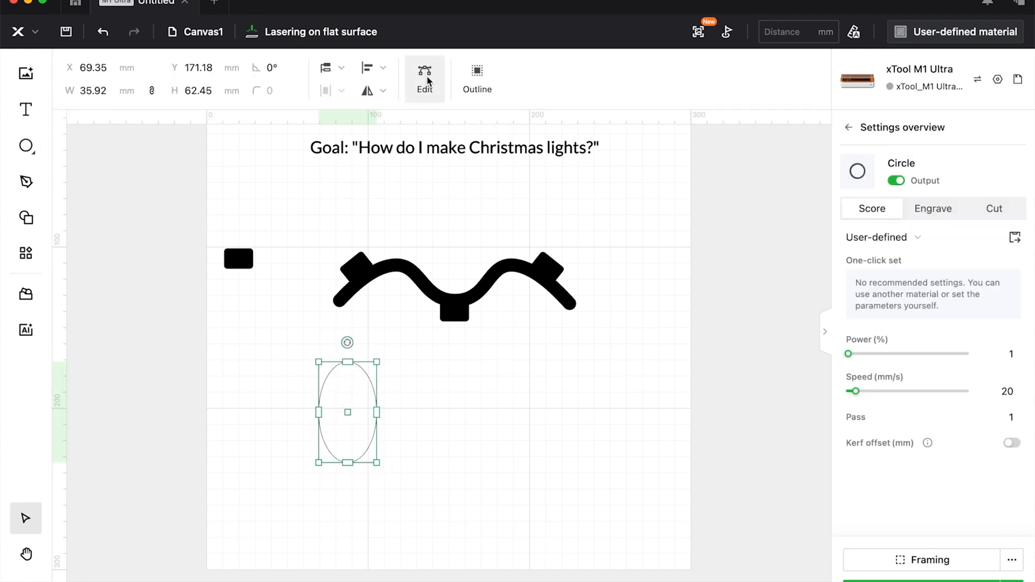
pyautogui.click(425, 77)
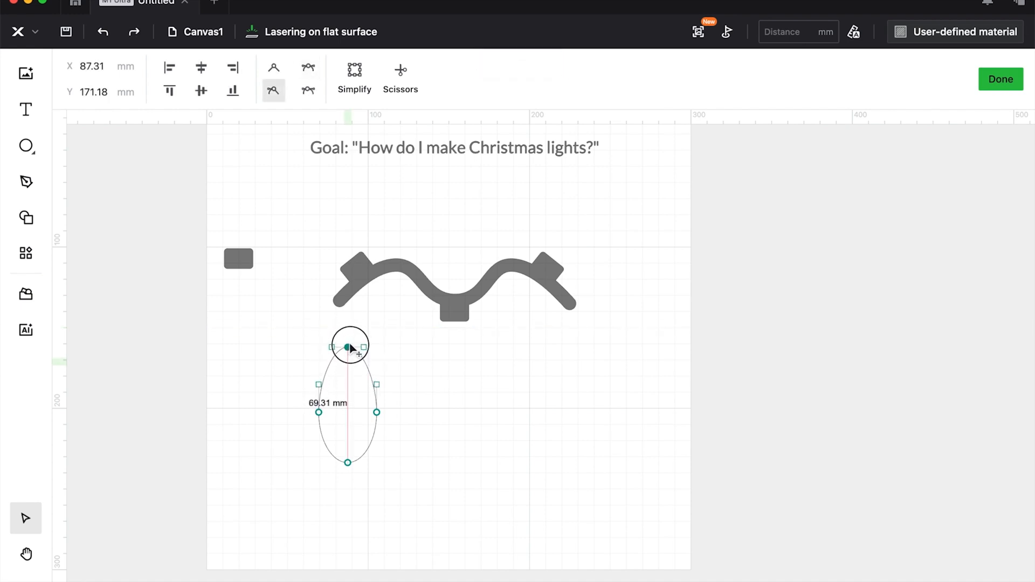
pyautogui.moveTo(348, 348); pyautogui.dragTo(348, 462)
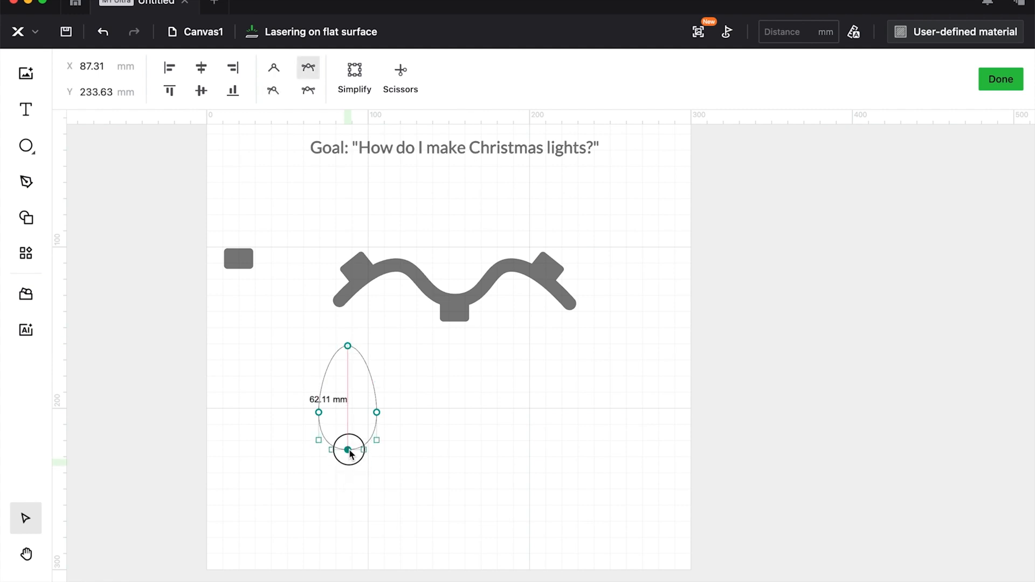
pyautogui.click(1000, 79)
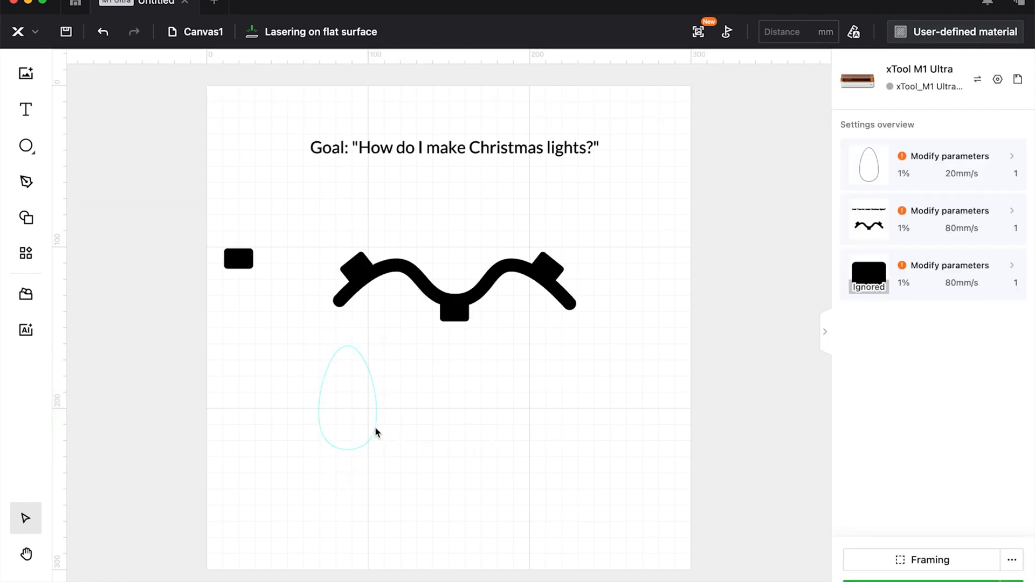
pyautogui.click(347, 398)
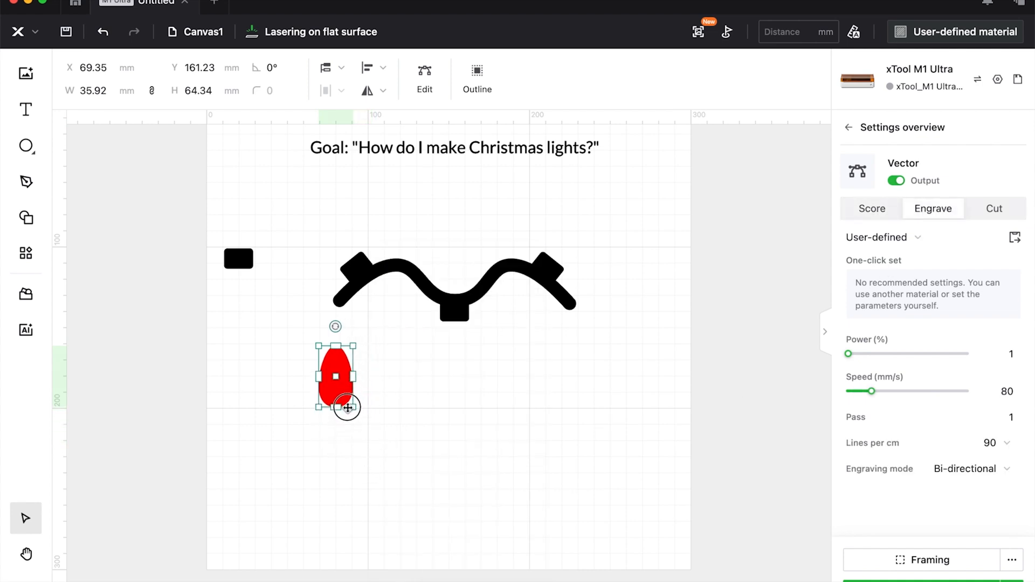
# Shrink the red bulb, unlock its proportions, and add a copy tilted to the left socket.
pyautogui.moveTo(335, 376); pyautogui.dragTo(237, 321)
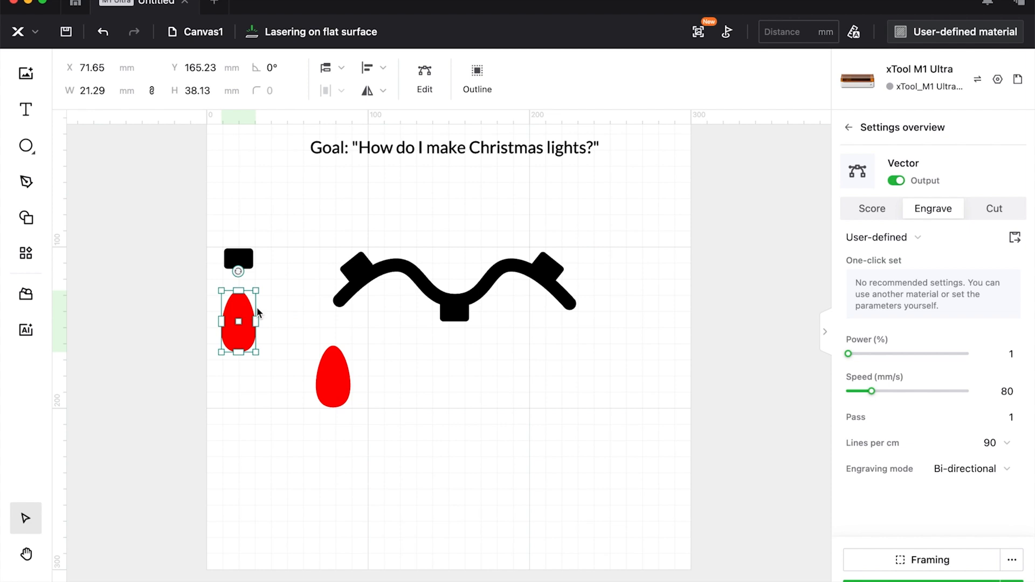
pyautogui.moveTo(238, 322); pyautogui.dragTo(334, 241)
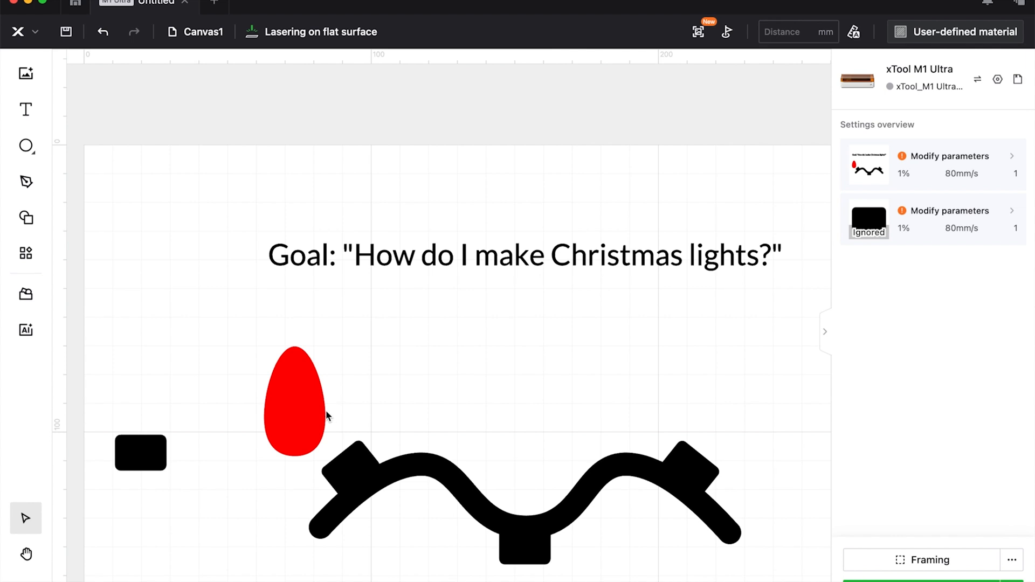
pyautogui.click(294, 401)
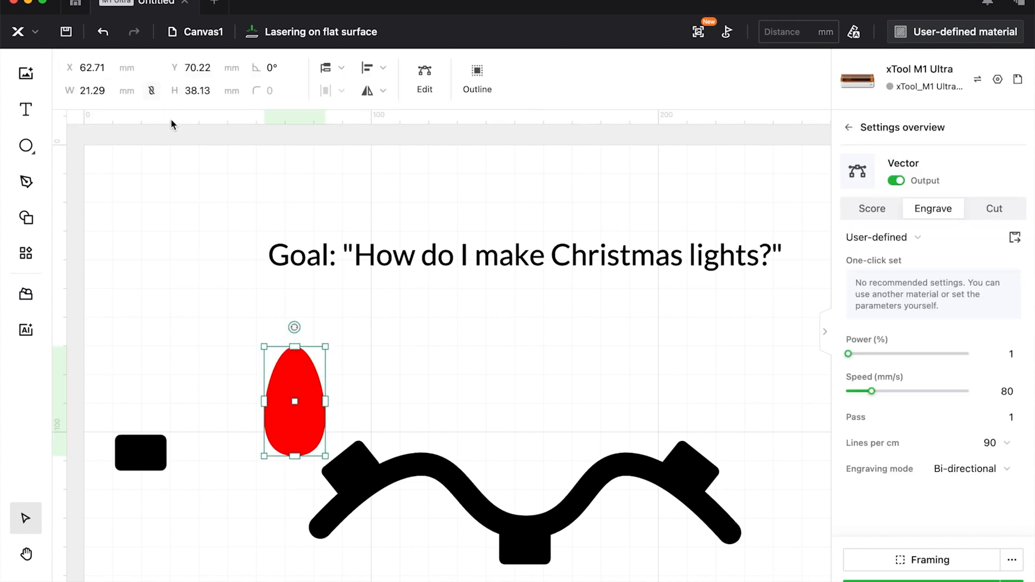
pyautogui.moveTo(324, 436)
pyautogui.write('23.5')
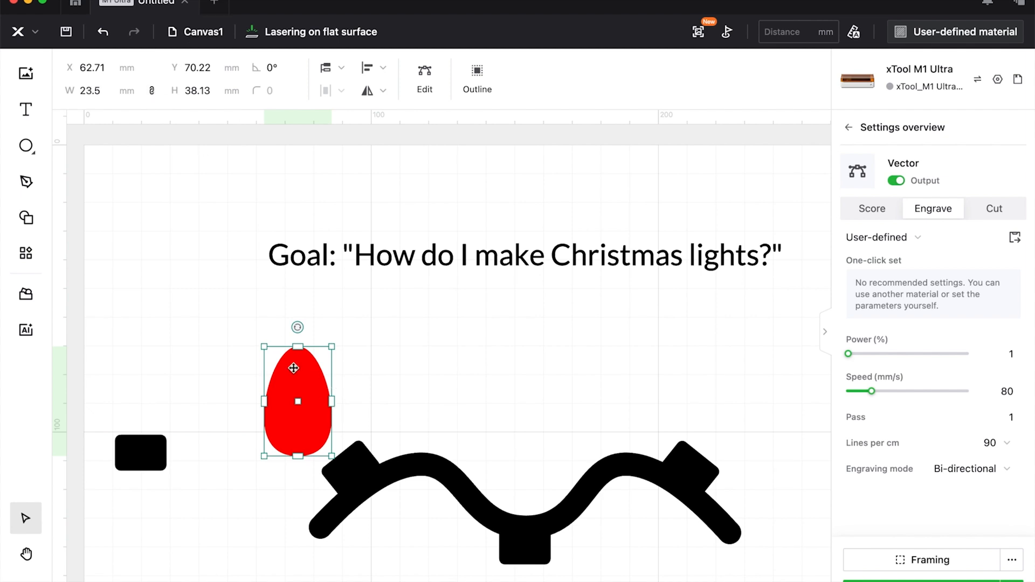
pyautogui.moveTo(297, 402); pyautogui.dragTo(141, 535)
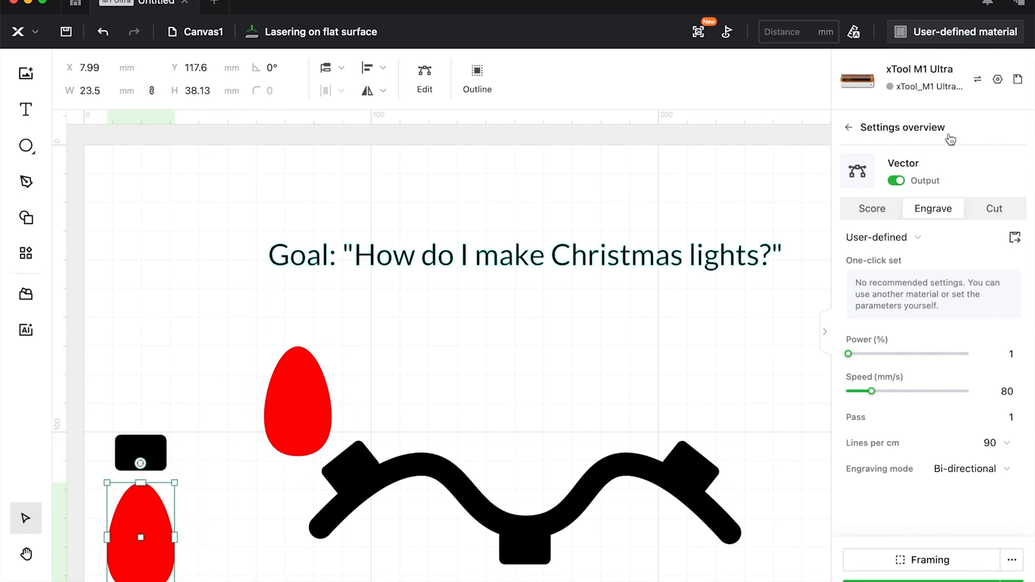
pyautogui.moveTo(140, 535); pyautogui.dragTo(297, 401)
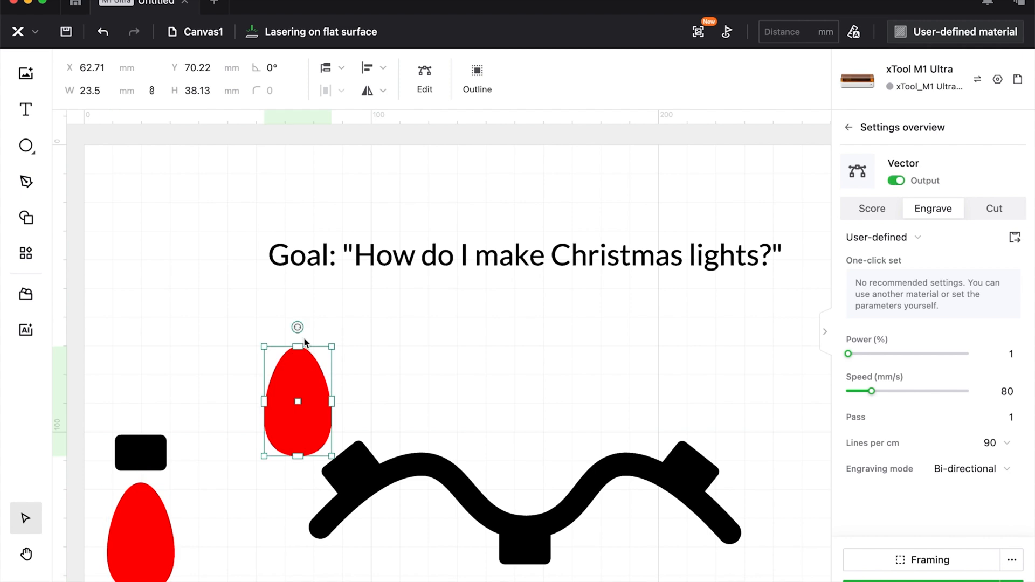
pyautogui.moveTo(297, 327); pyautogui.dragTo(259, 341)
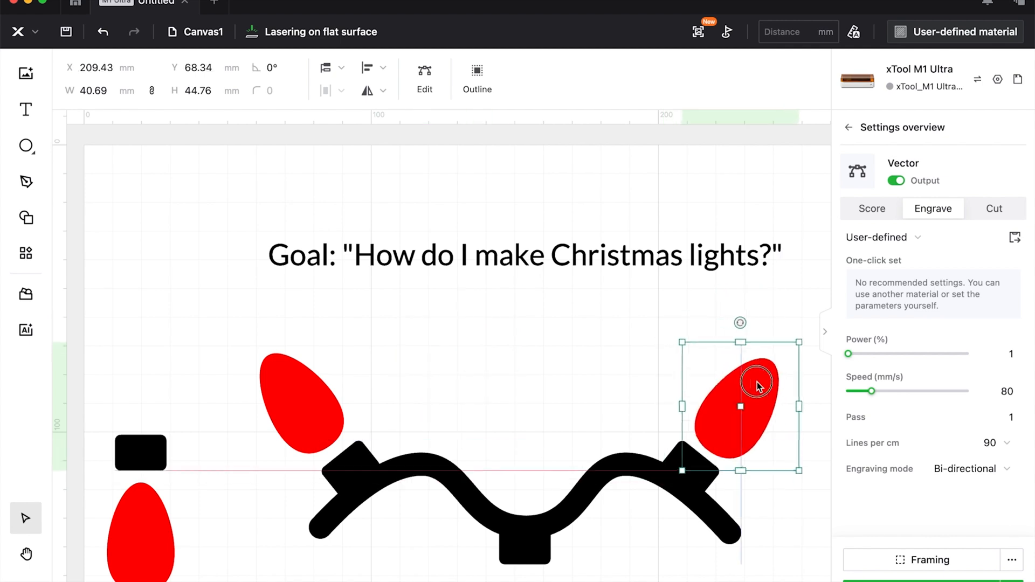
# Move a bulb copy onto the right socket and rotate it to align.
pyautogui.moveTo(759, 386); pyautogui.dragTo(320, 404)
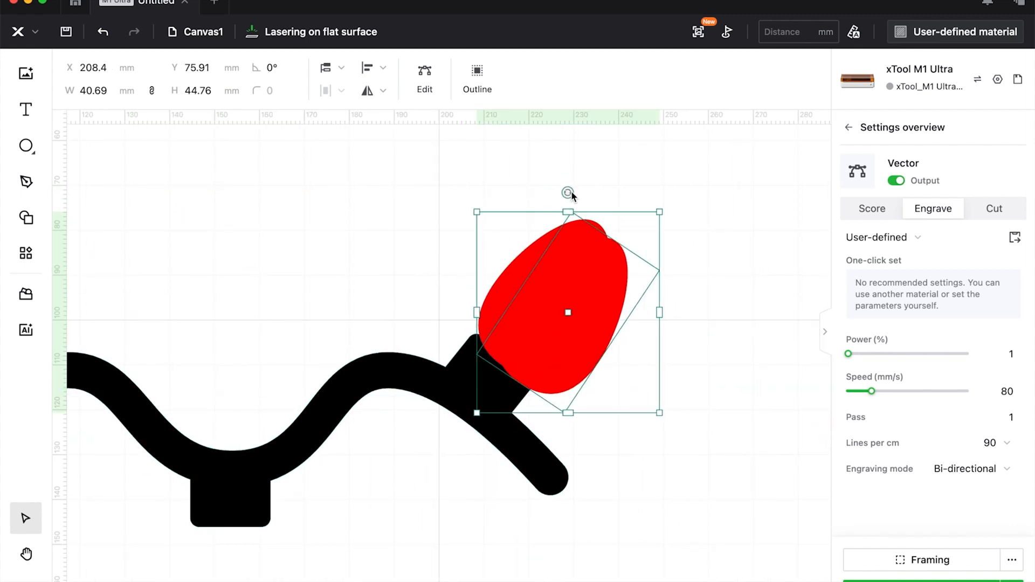
pyautogui.moveTo(568, 194); pyautogui.dragTo(634, 423)
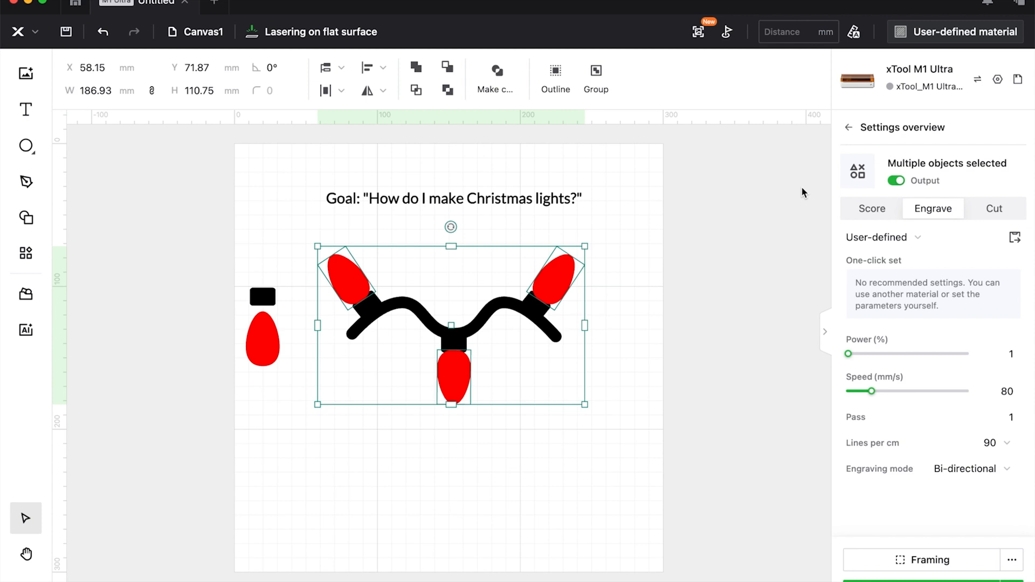
# Ungroup the duplicated blue bulbs and subtract the three red bulbs from the wire.
pyautogui.rightClick(723, 415)
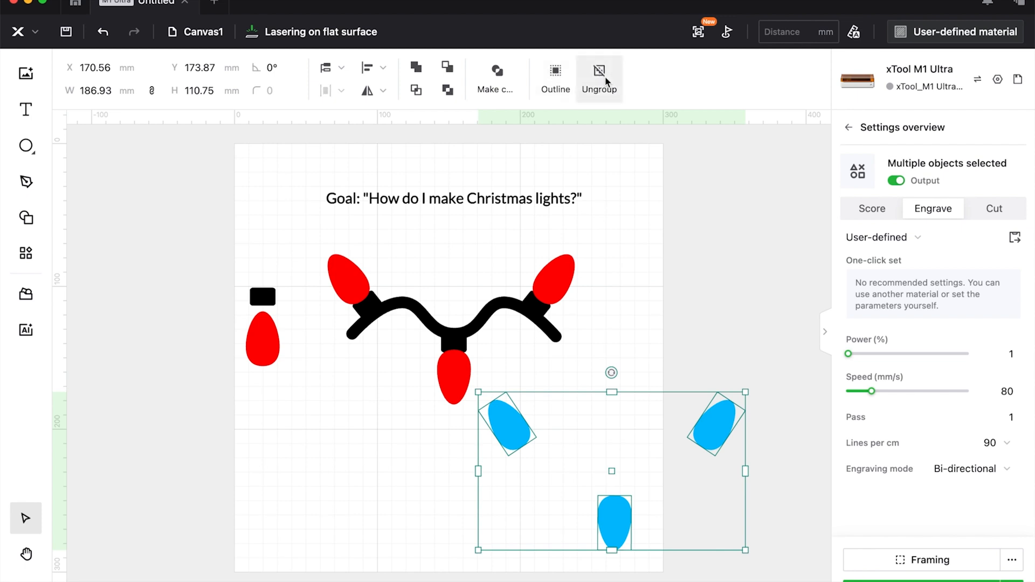
pyautogui.click(599, 78)
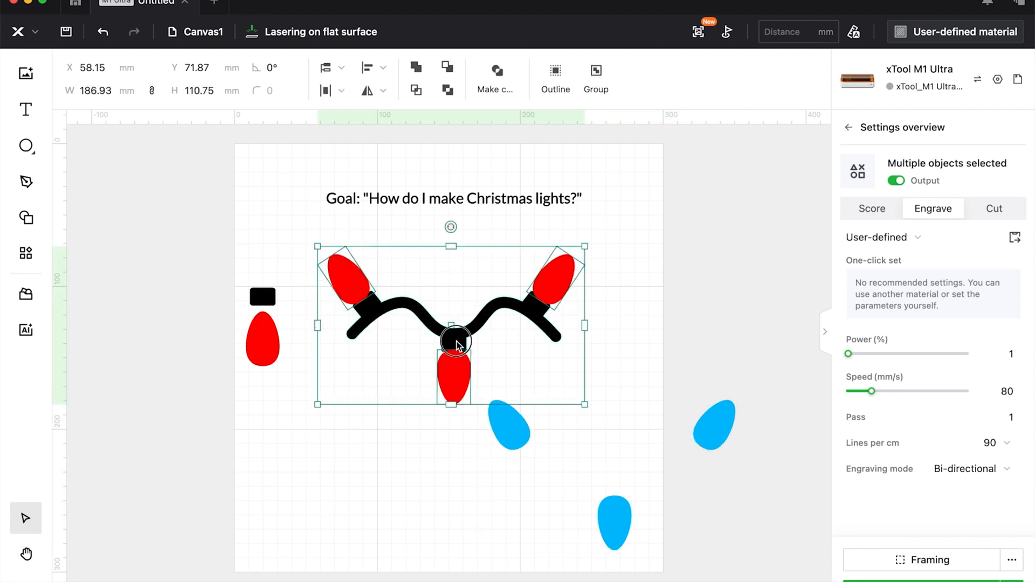
pyautogui.click(447, 68)
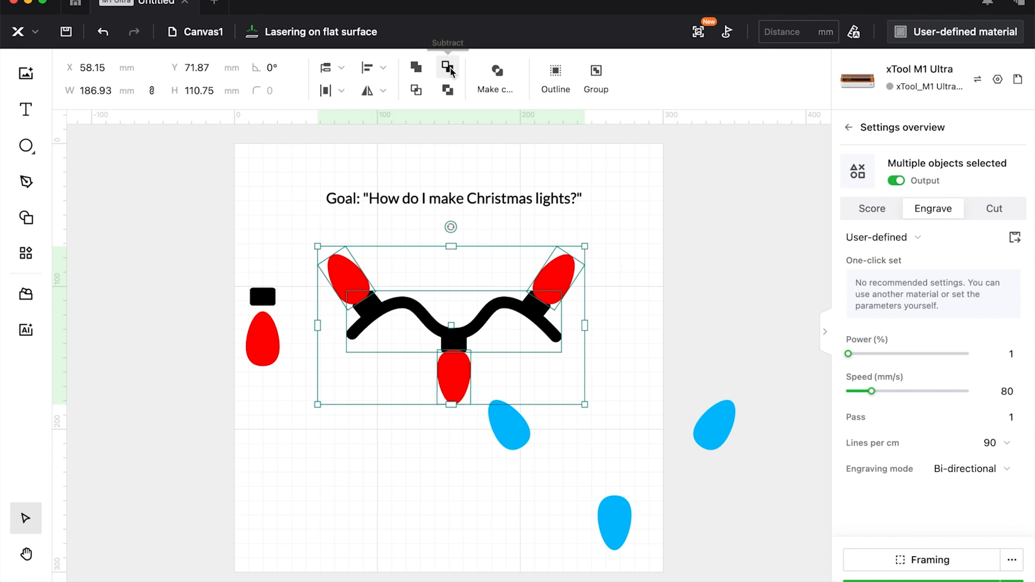
pyautogui.click(448, 69)
pyautogui.write('Ta Da')
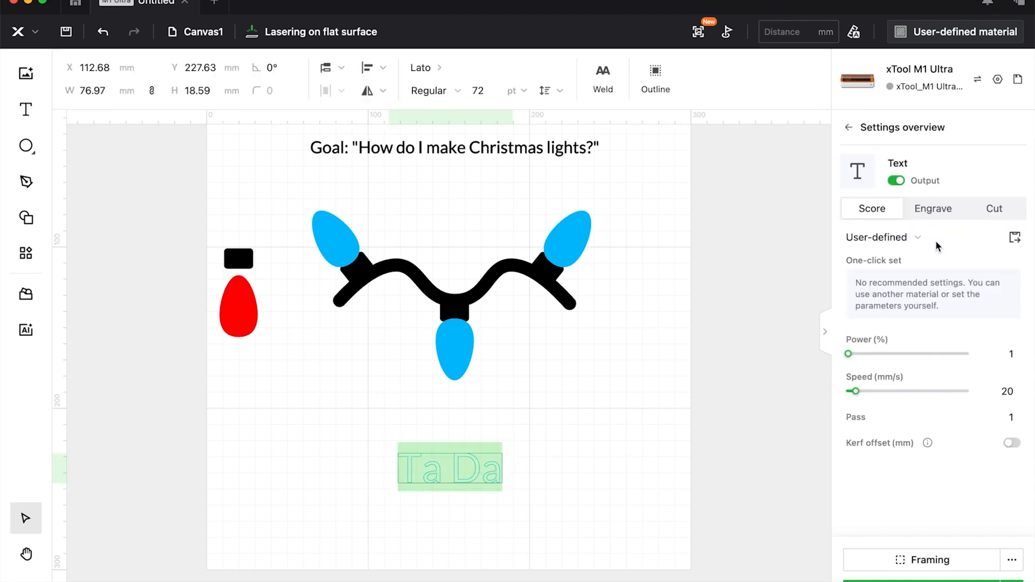
# Set the 'Ta Da :)' text to Engrave and save as 'How to Make Christmas Lights' in a new folder.
pyautogui.click(933, 209)
pyautogui.write('Christmas')
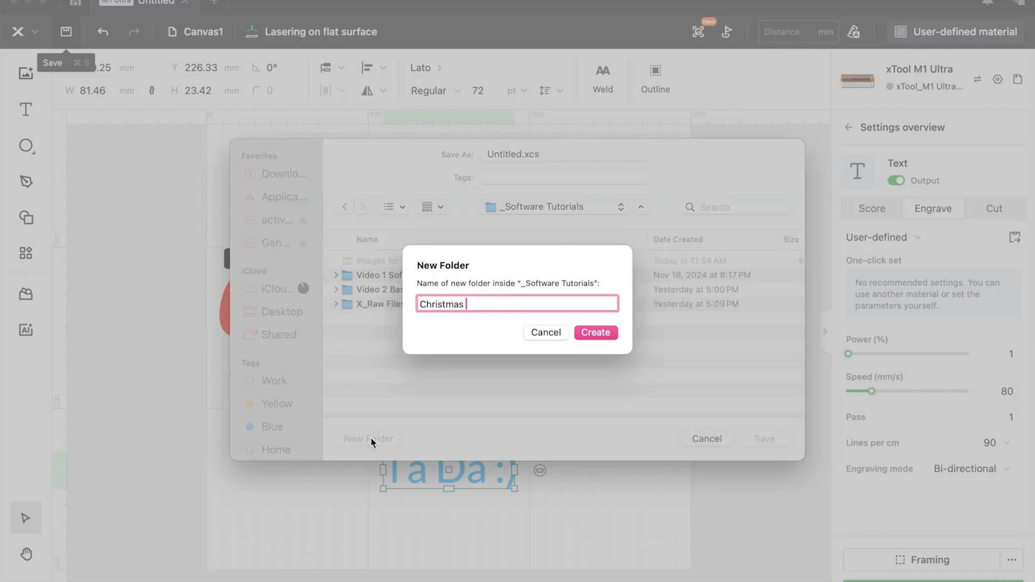
pyautogui.click(594, 332)
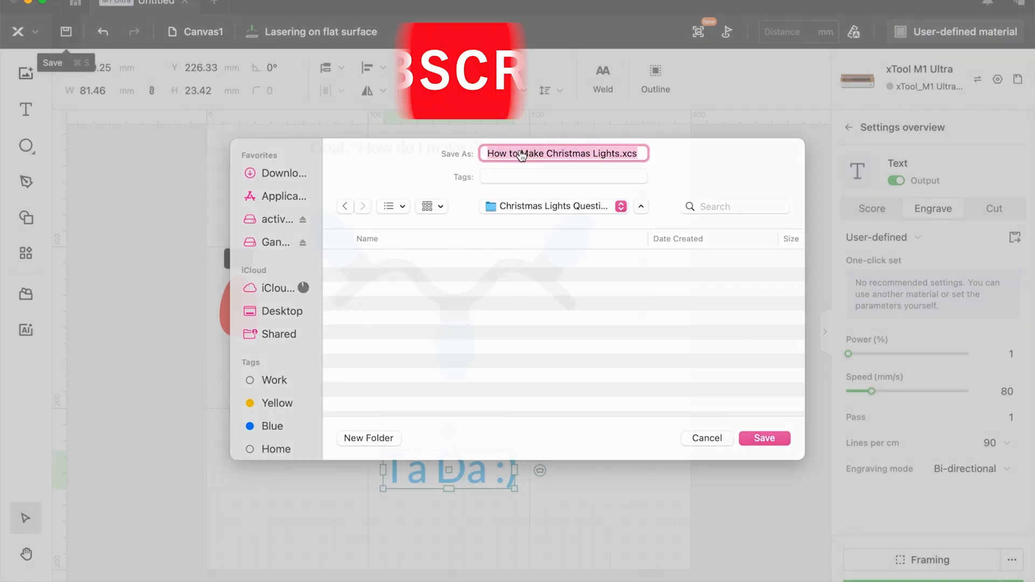
pyautogui.click(765, 439)
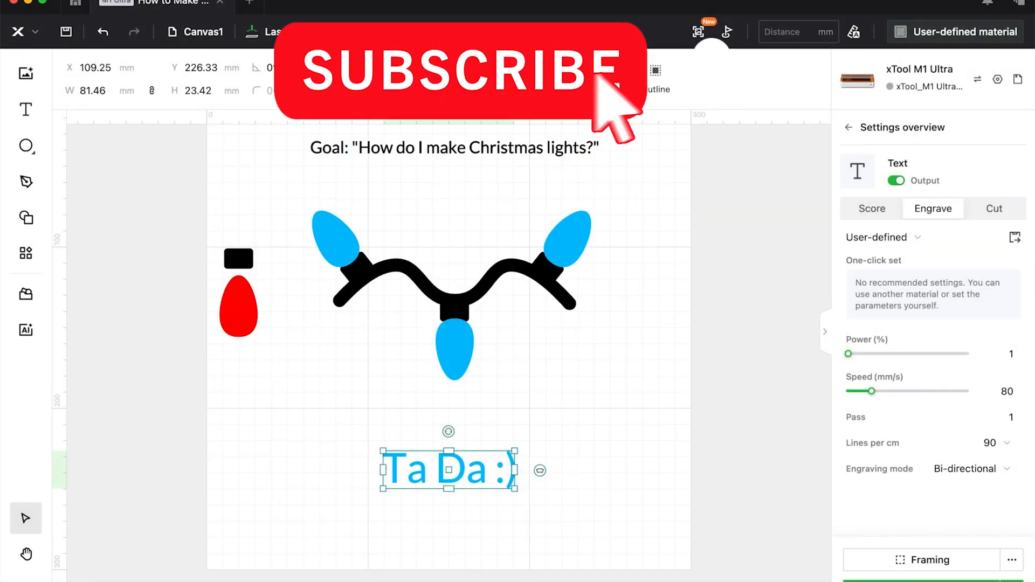
pyautogui.moveTo(783, 310)
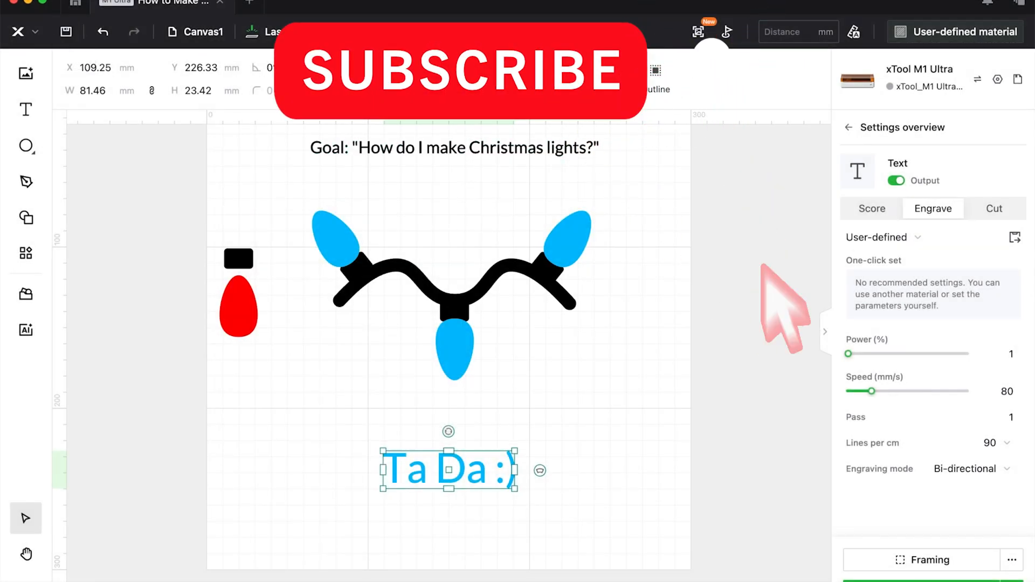